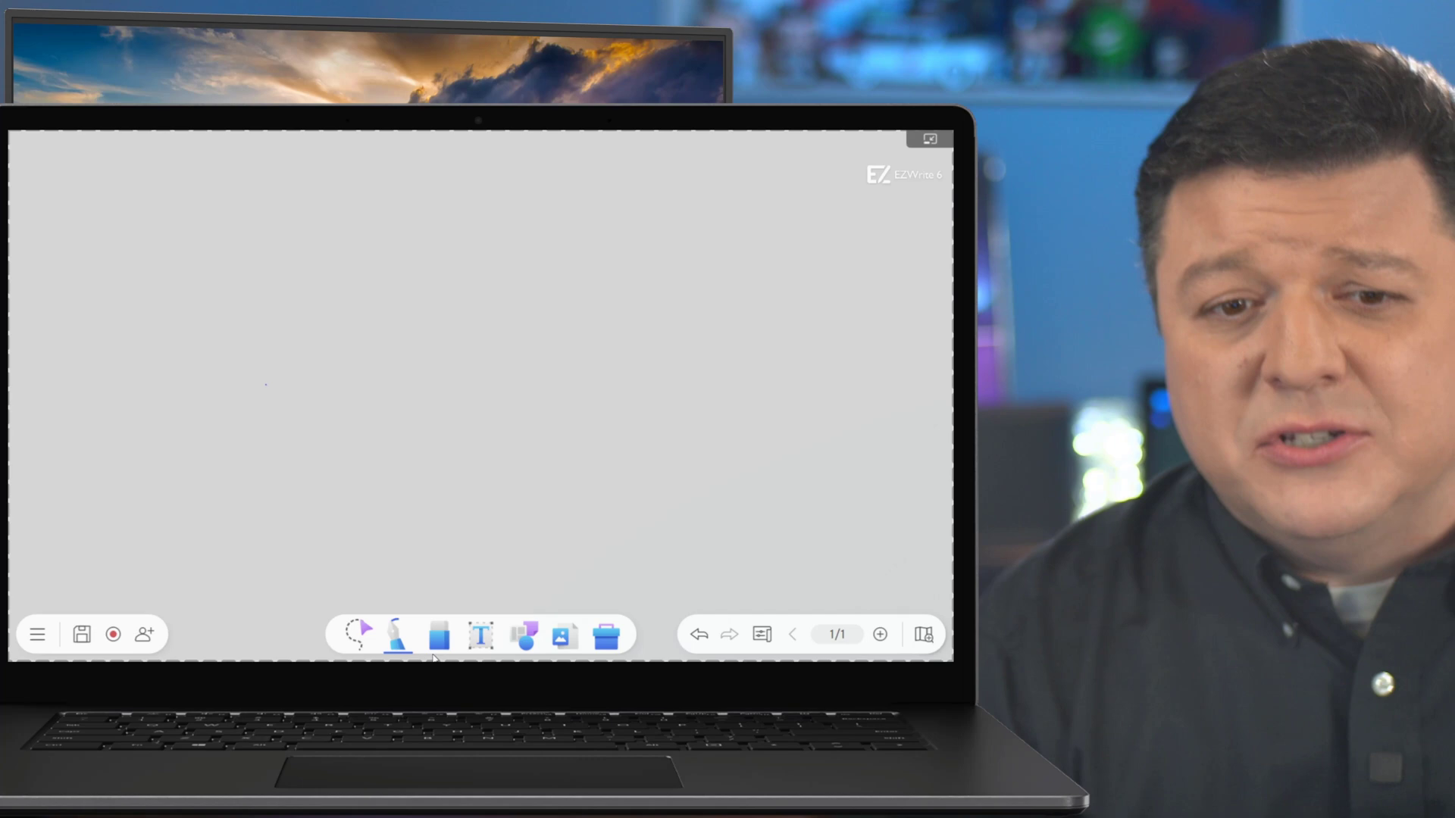
# - Place a text box at the top centre reading 'The Lesson' and select it
pyautogui.click(481, 635)
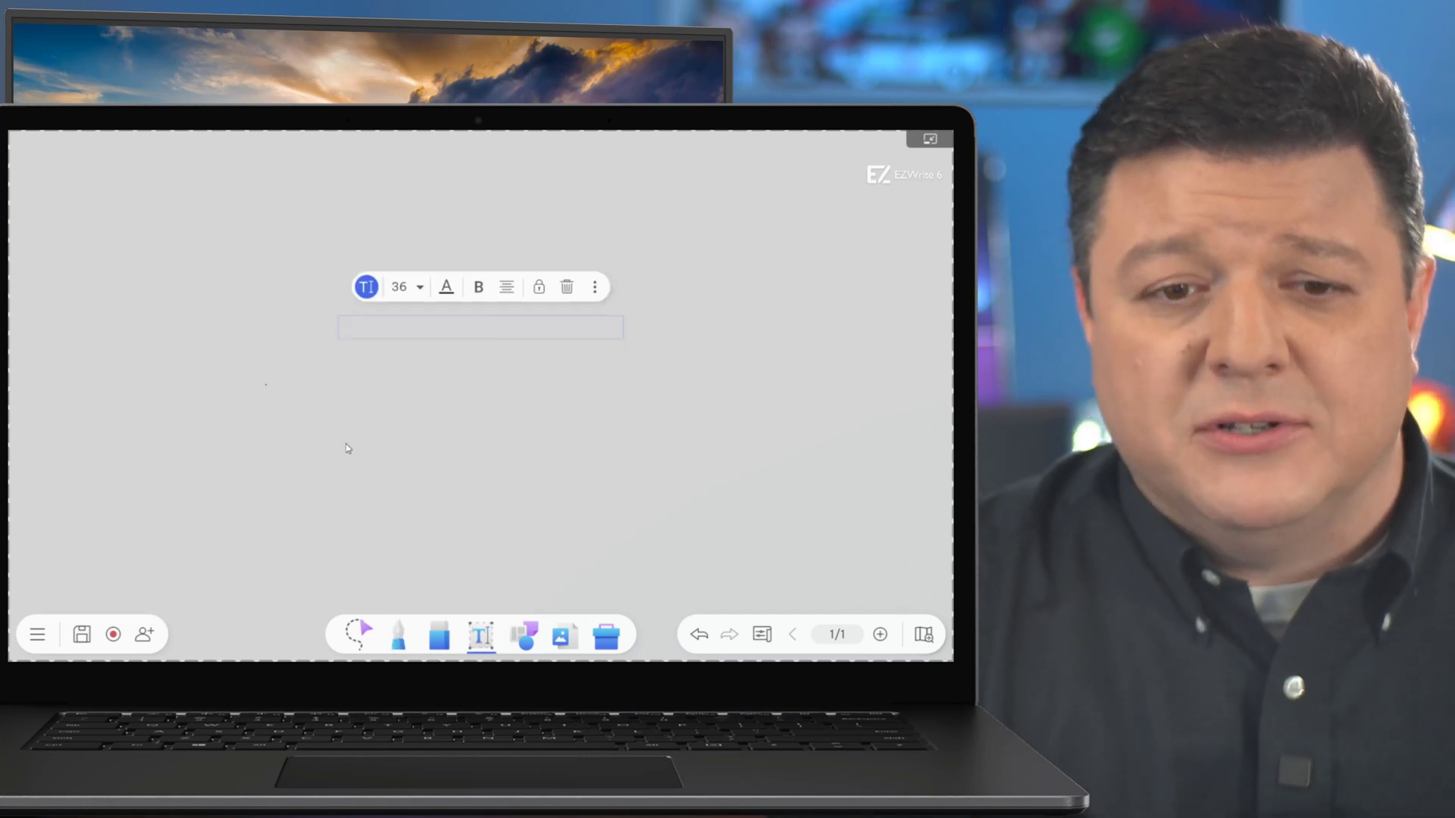
pyautogui.click(399, 331)
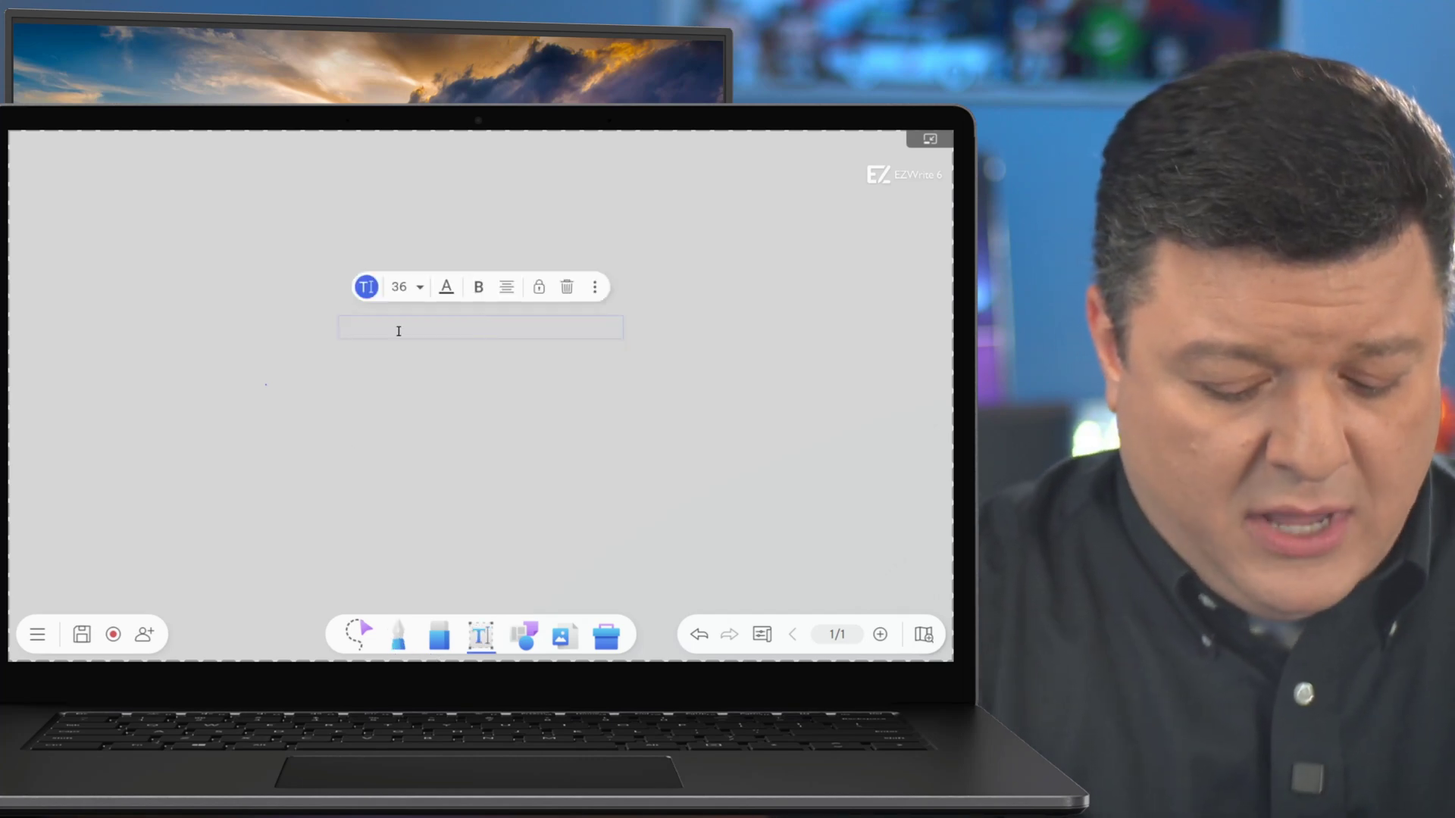
pyautogui.write('The')
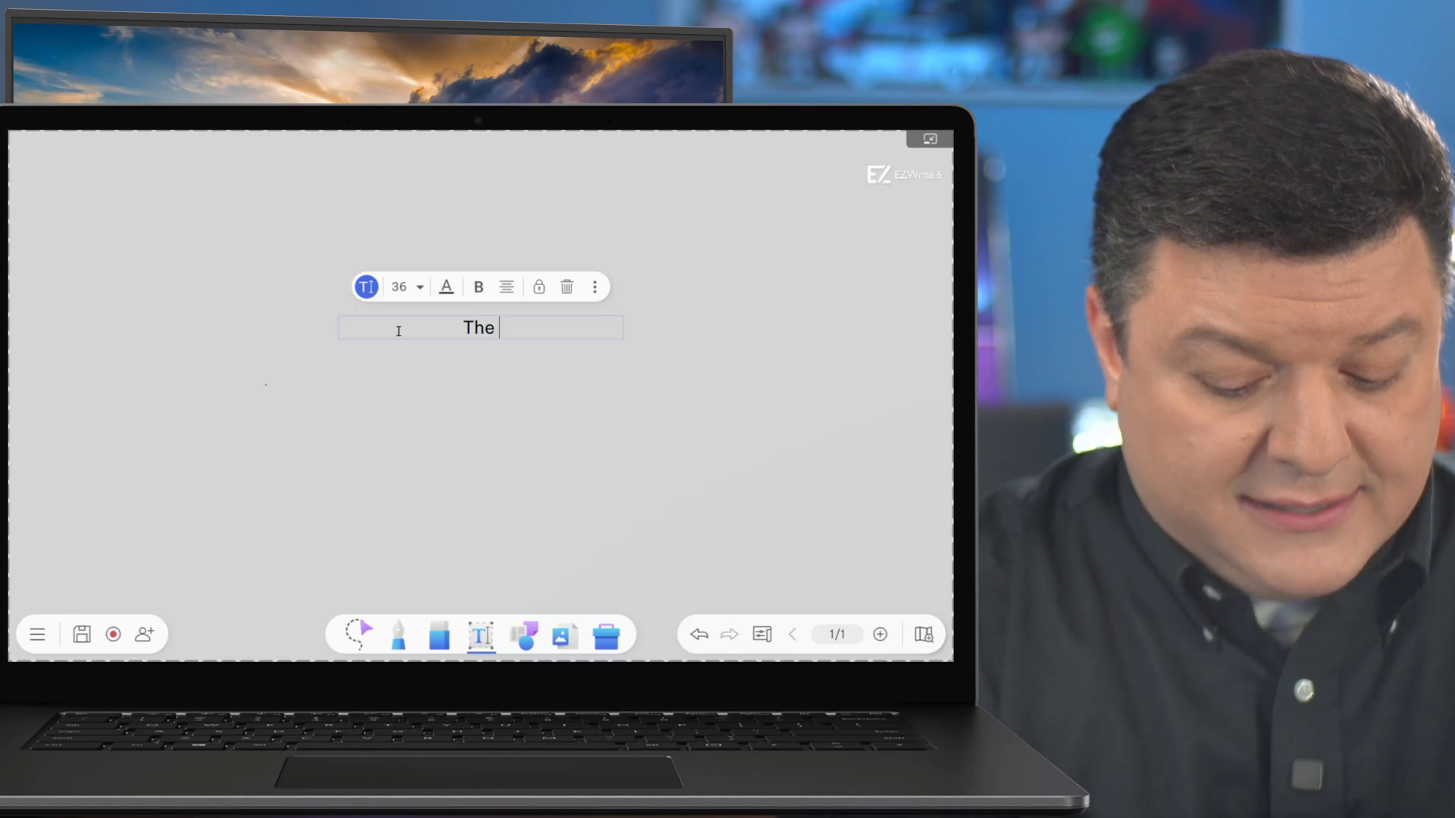
pyautogui.write('Lesson')
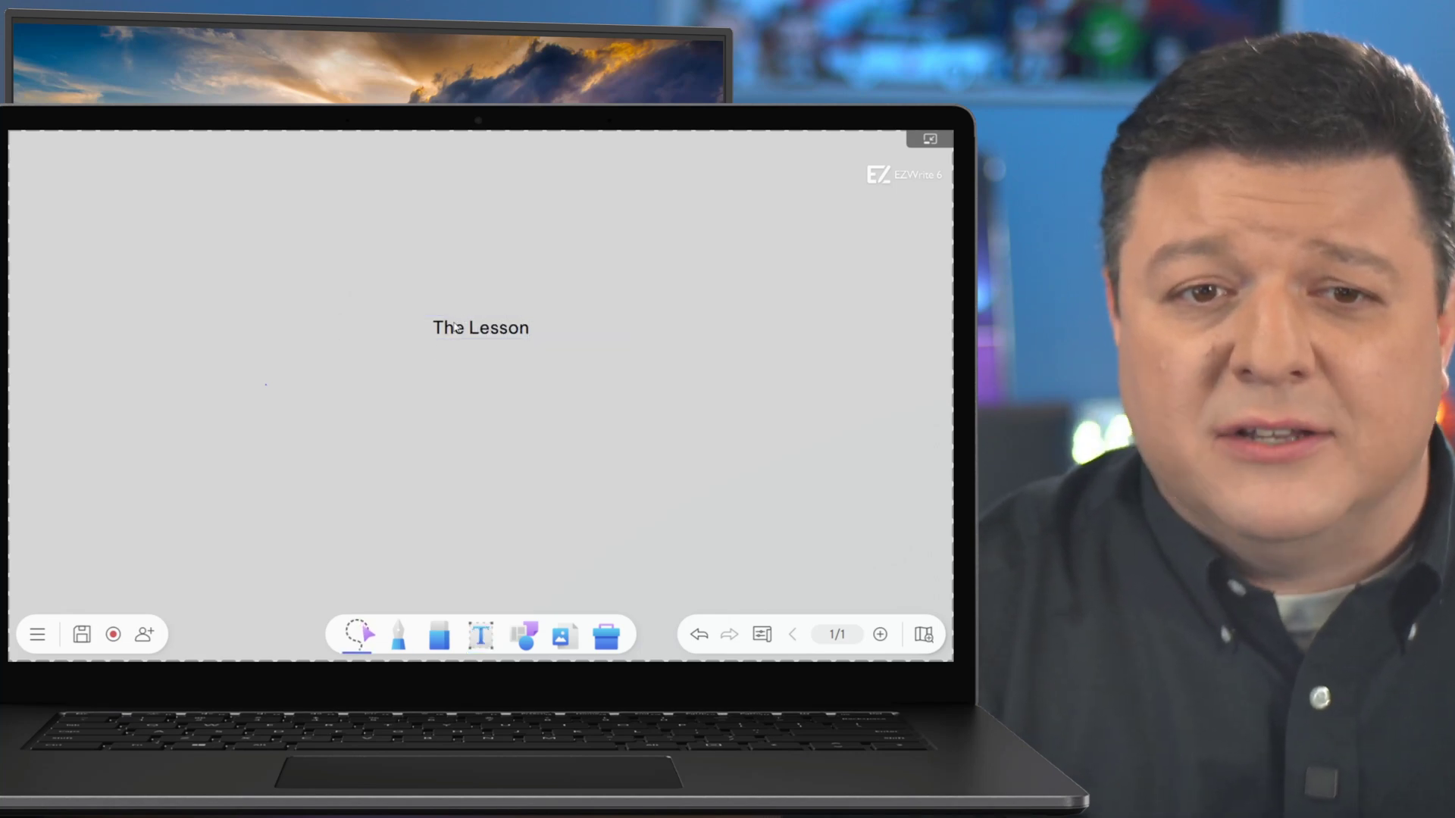
pyautogui.click(481, 327)
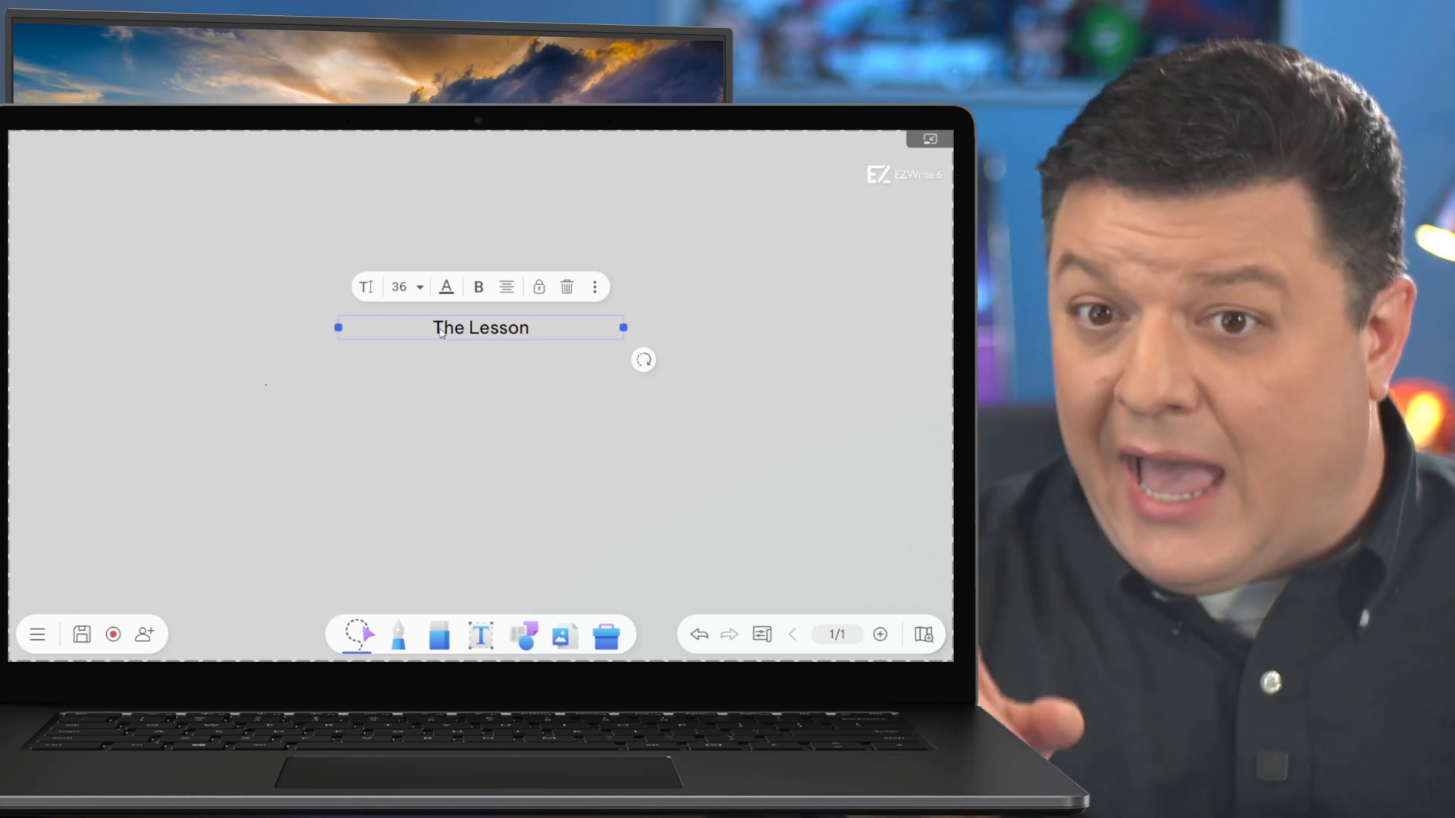
pyautogui.moveTo(445, 350)
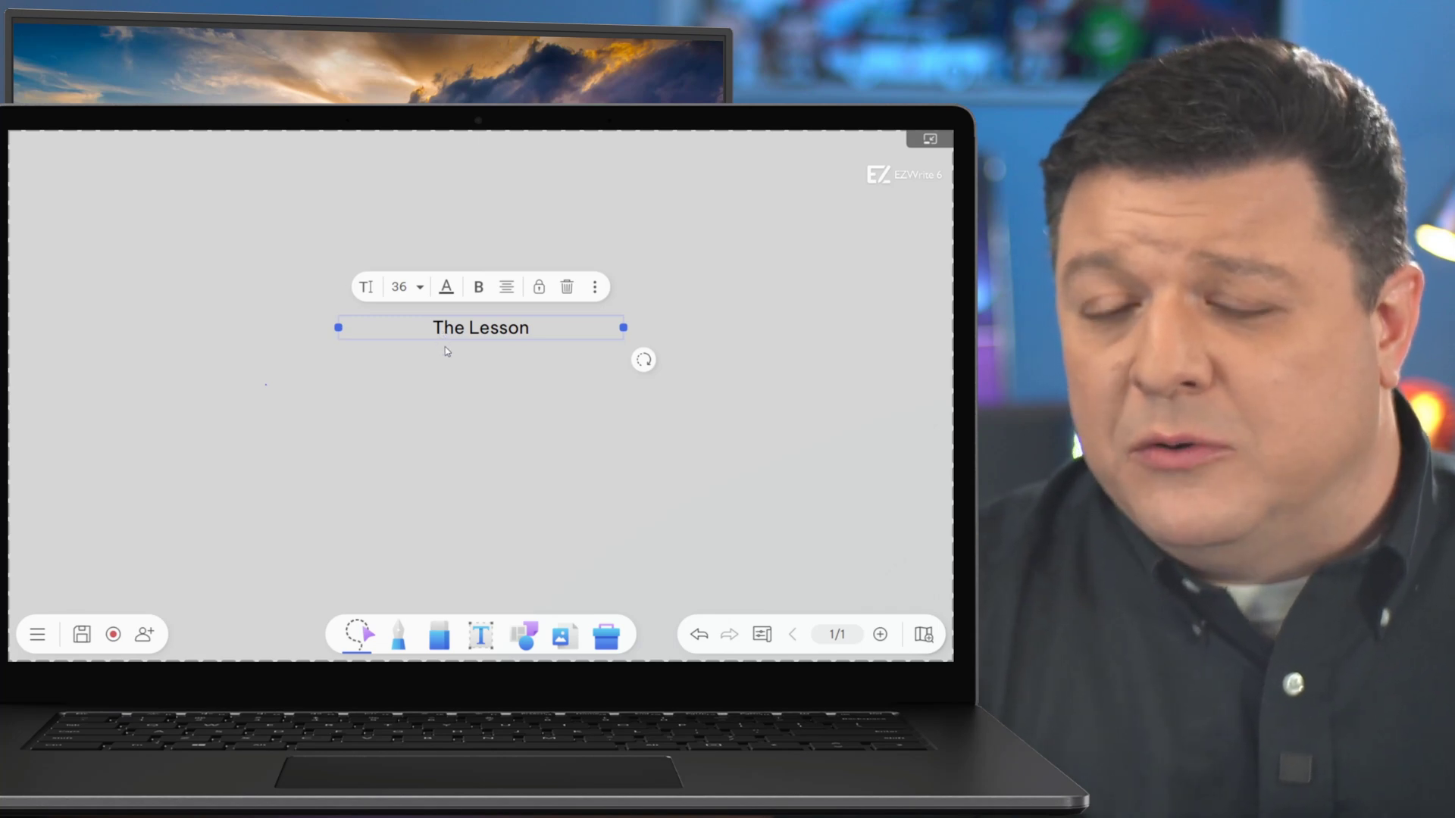
pyautogui.moveTo(292, 517)
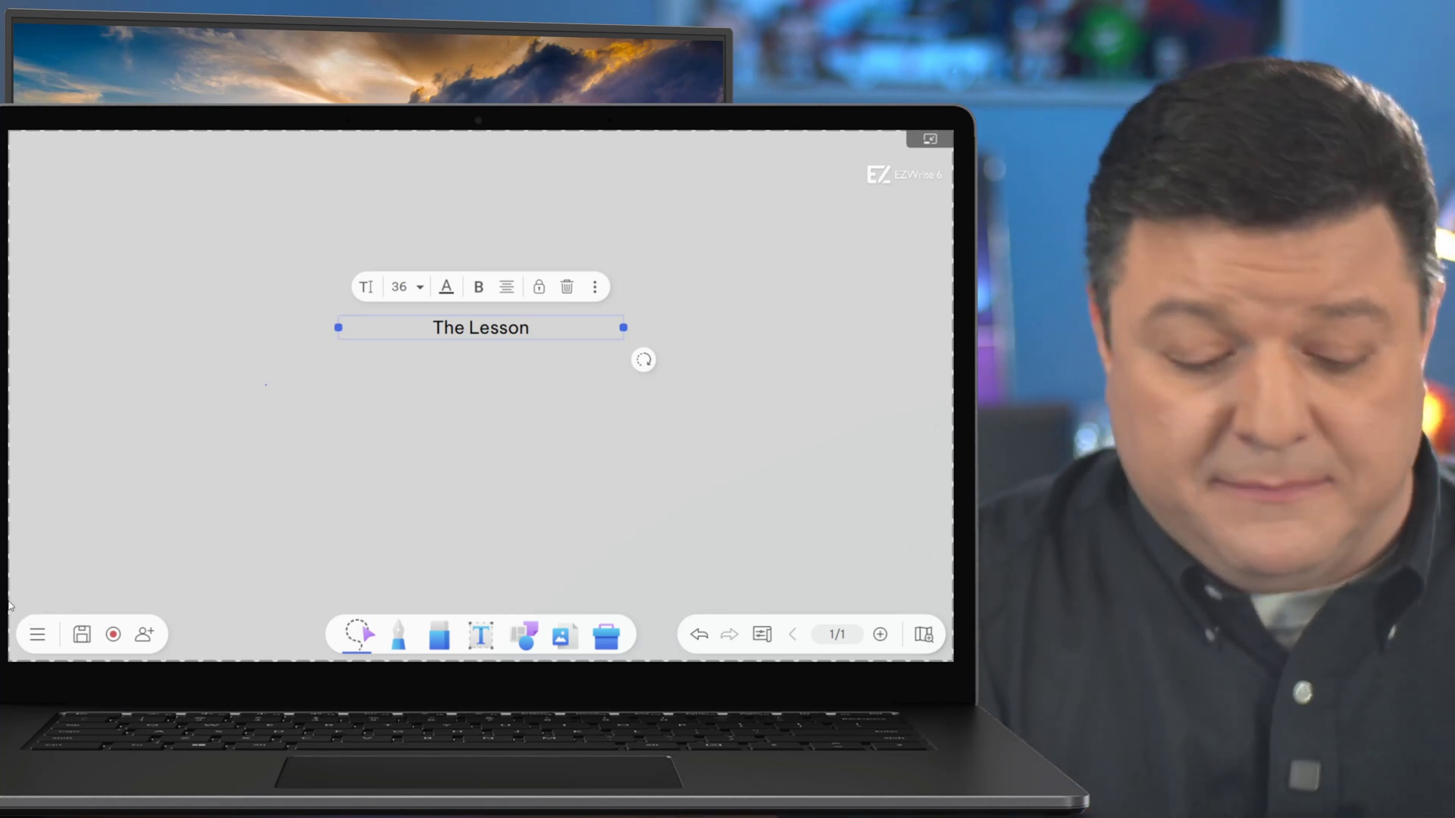
# - Expand the main menu from the bottom-left toolbar
pyautogui.click(37, 635)
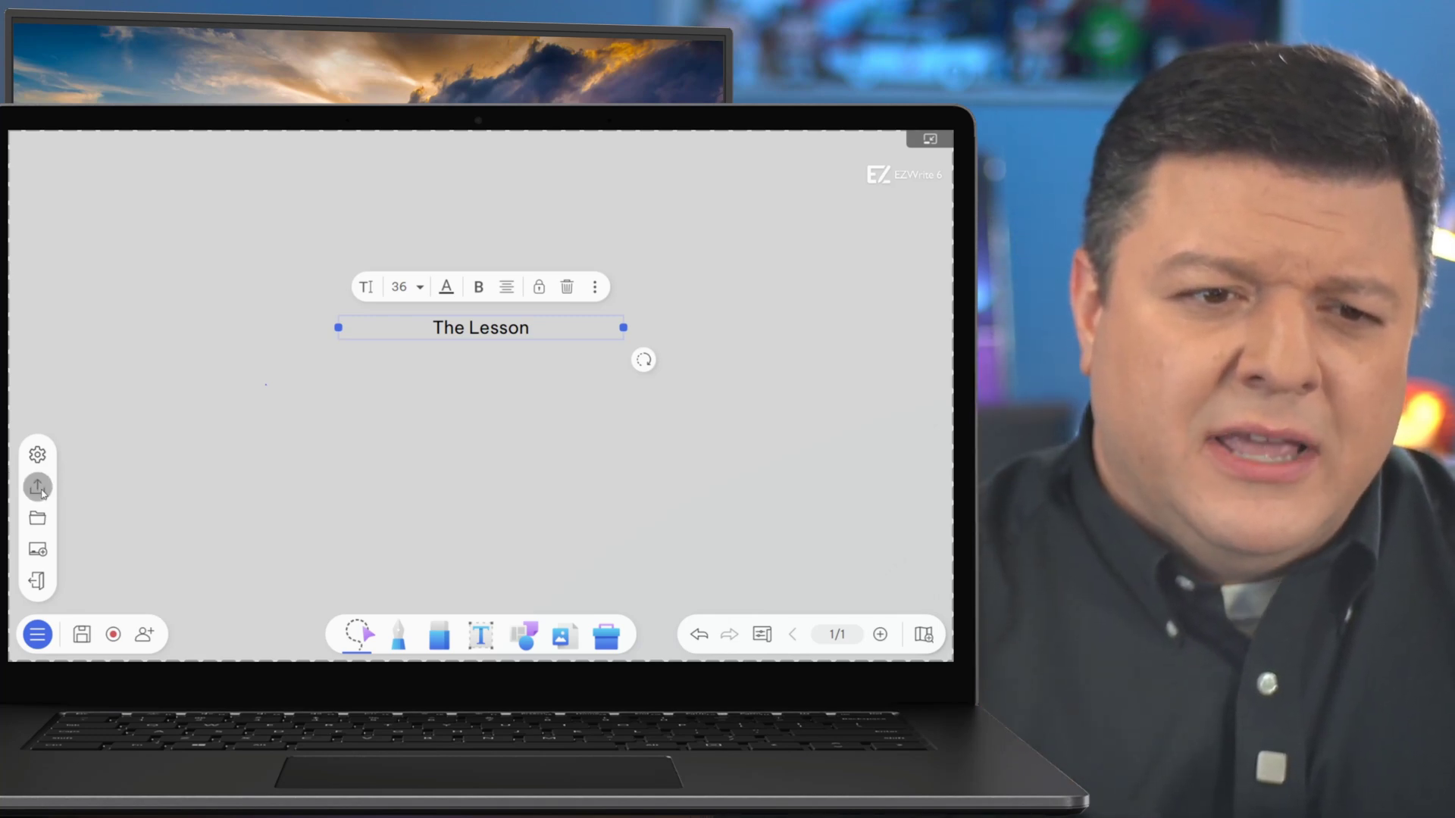
# - Choose 'Save as EZWrite' from the Share/Export options, proposing 'EZWrite6 WB'
pyautogui.click(38, 487)
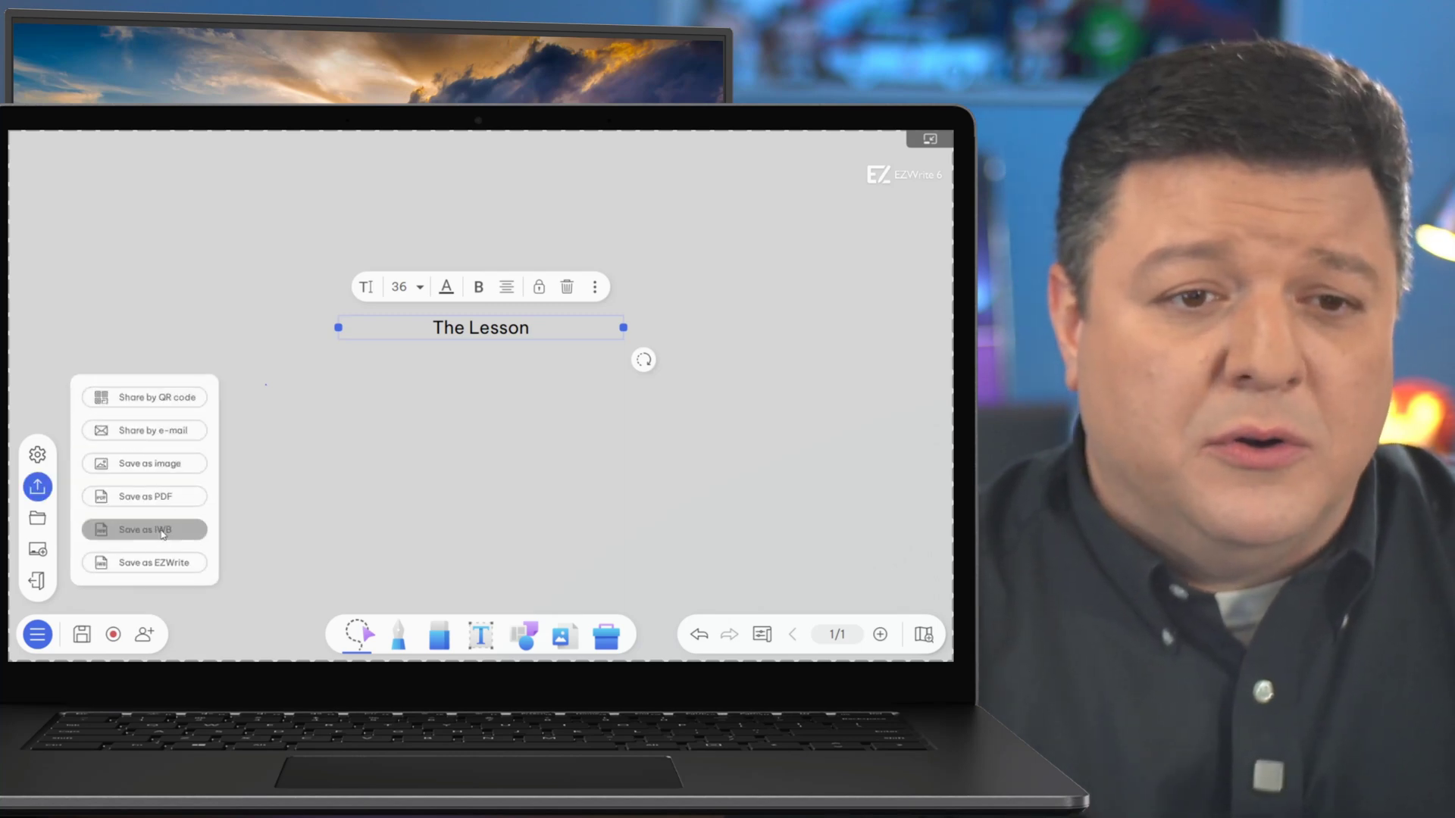
pyautogui.moveTo(191, 513)
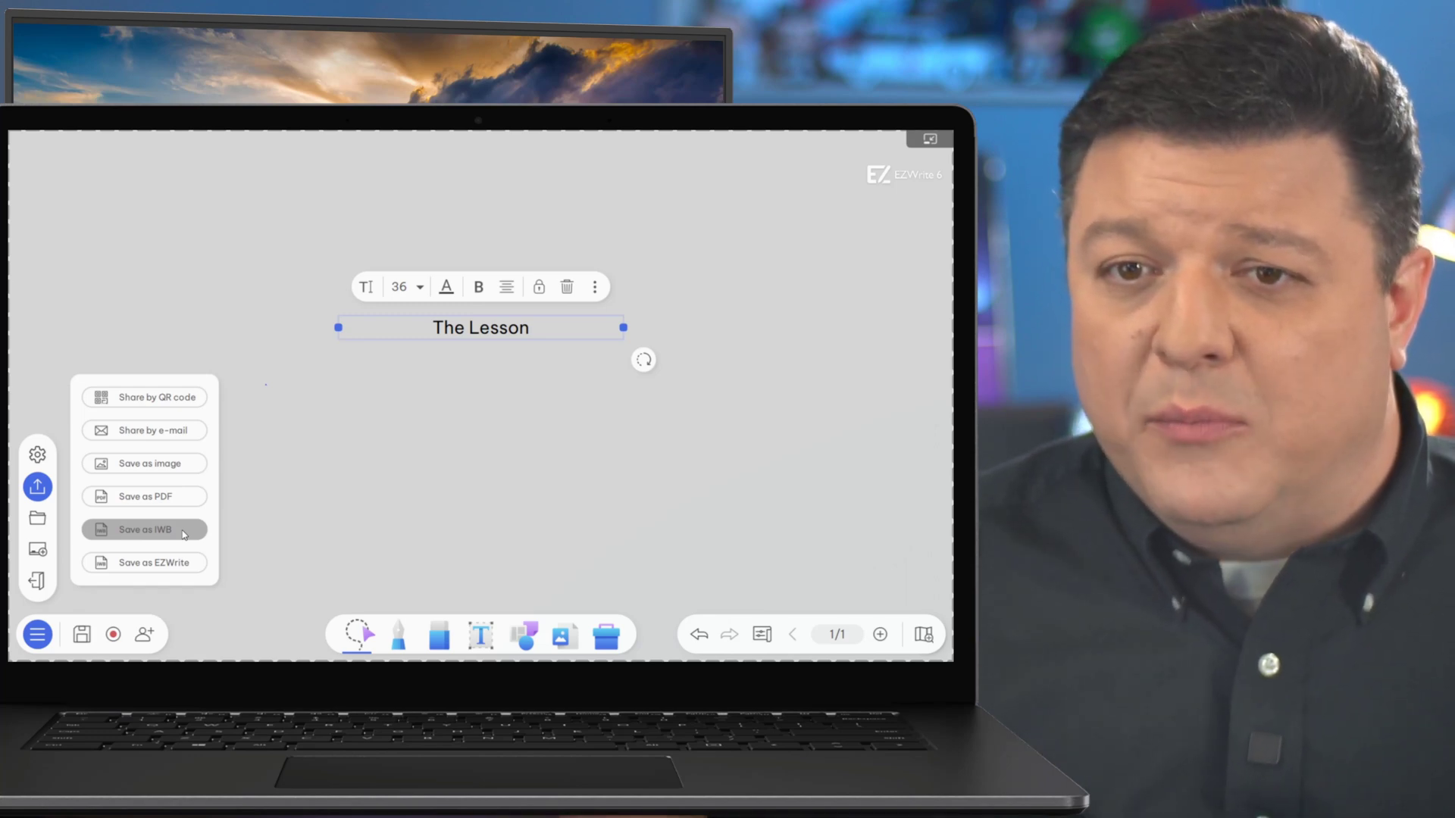
pyautogui.moveTo(144, 562)
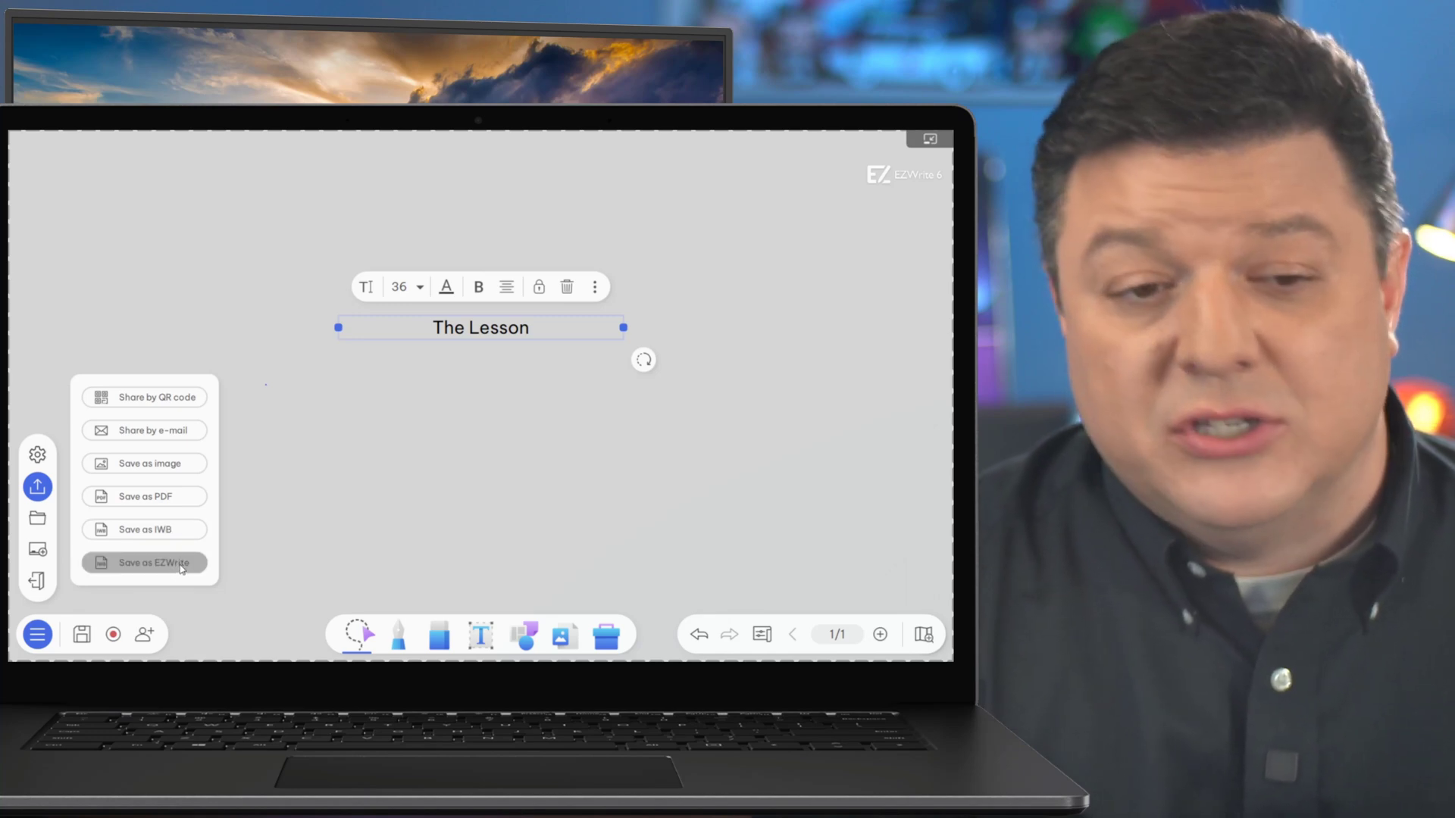
pyautogui.click(144, 562)
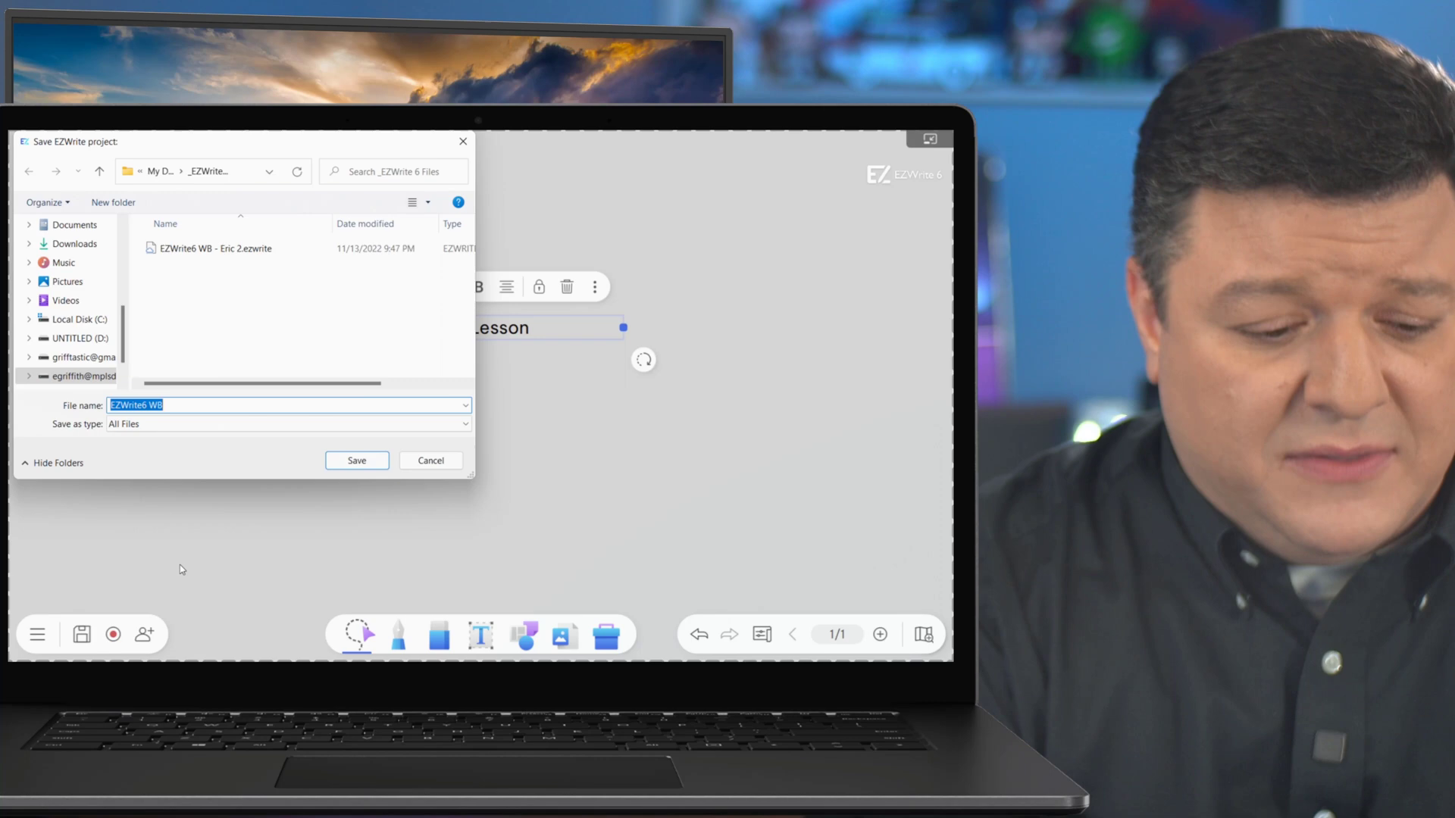
# - Name the project file 'The Lesson' and save it
pyautogui.write('The Lesson')
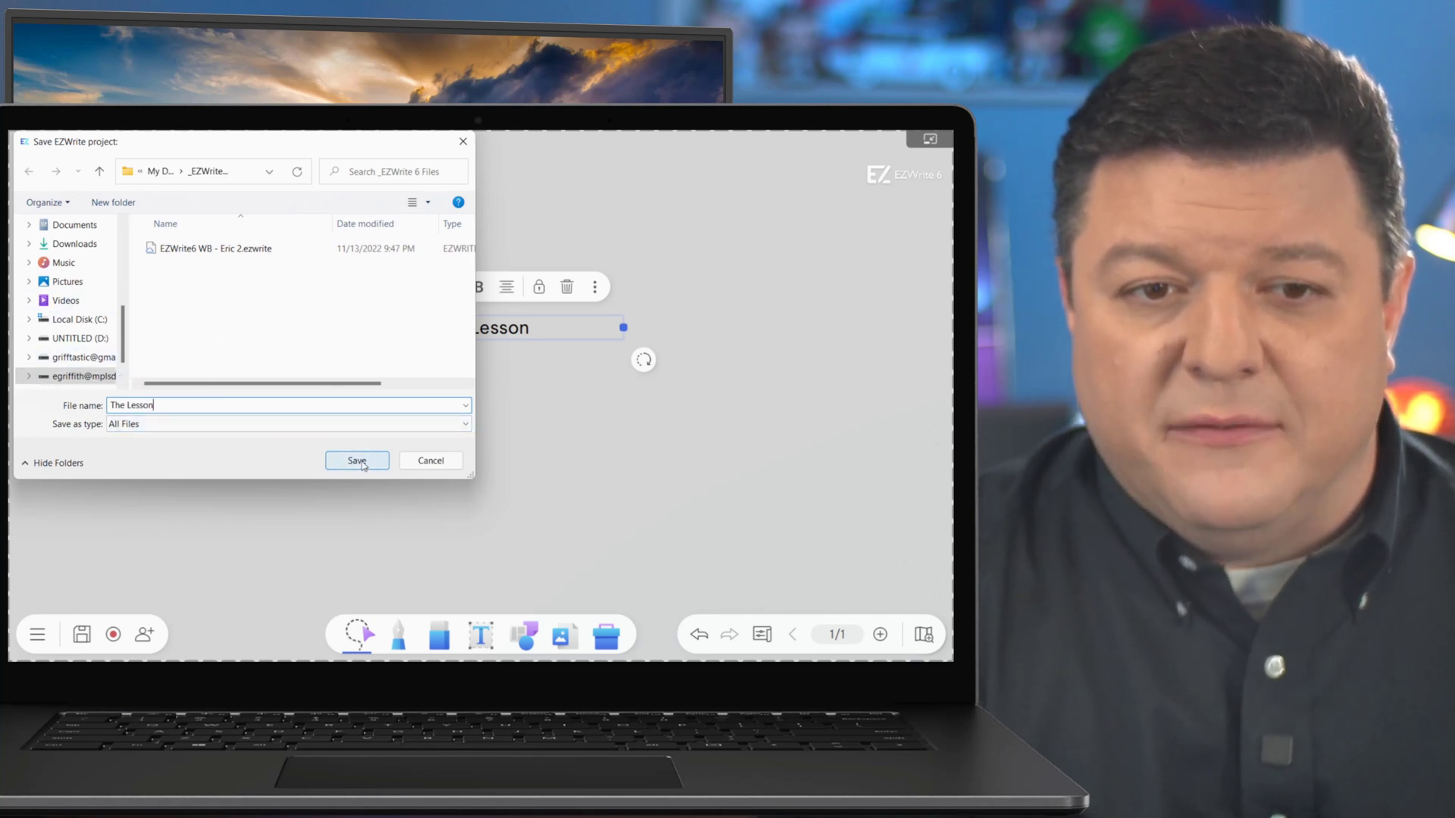
pyautogui.click(358, 461)
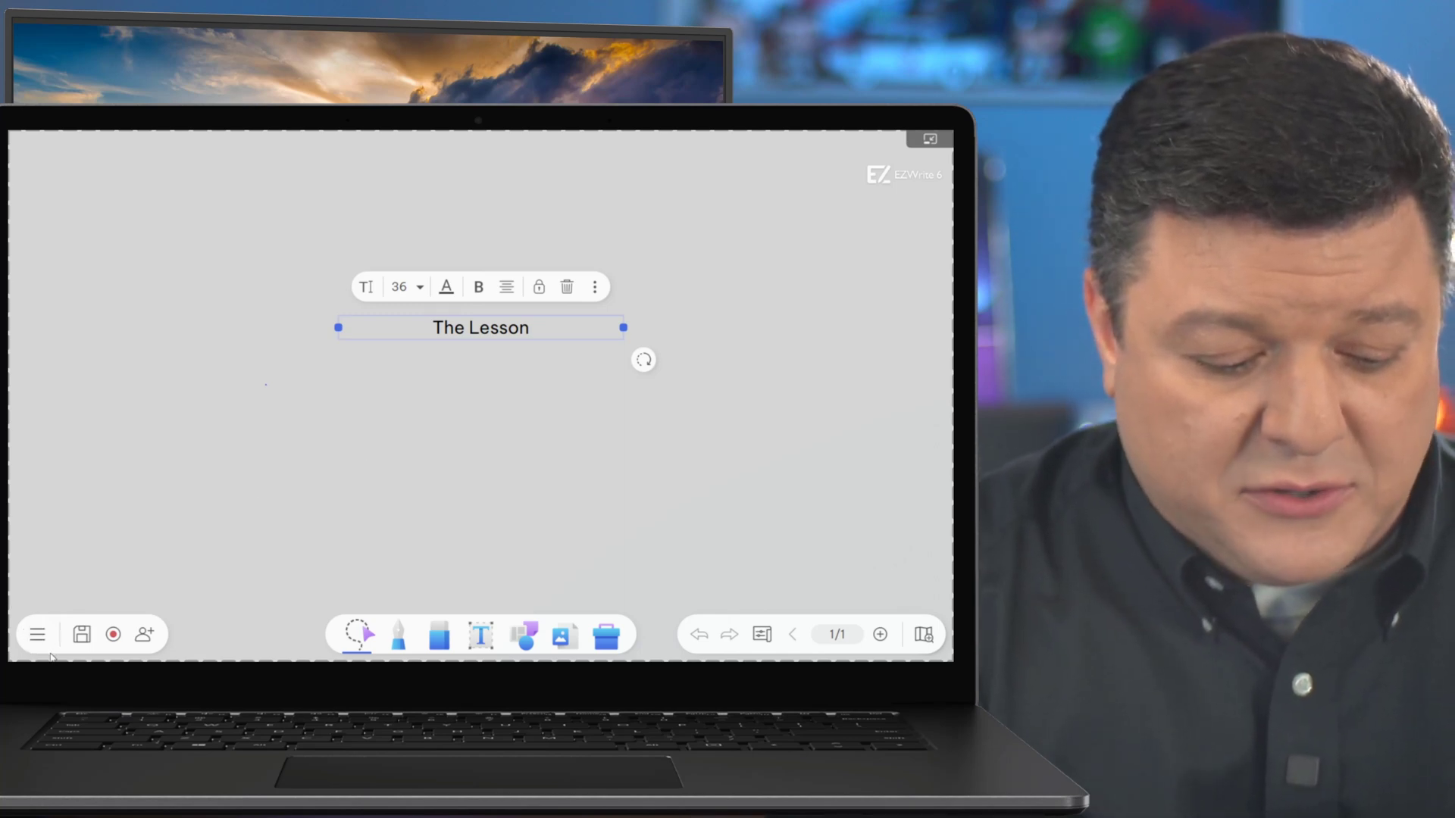
# - Save another EZWrite copy as 'The Lesson 2' on the UNTITLED (D:) thumb drive
pyautogui.click(38, 635)
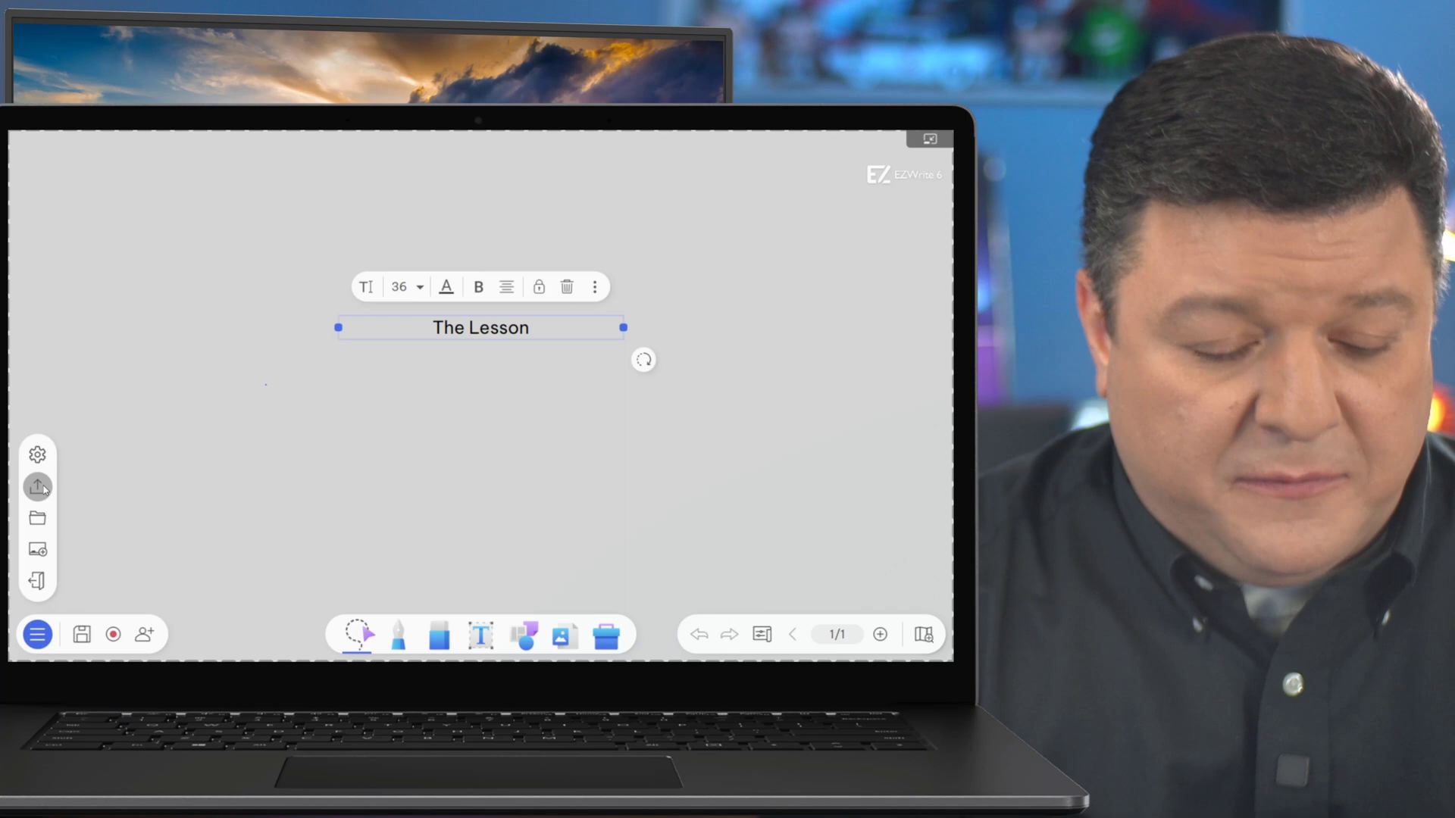
pyautogui.click(36, 487)
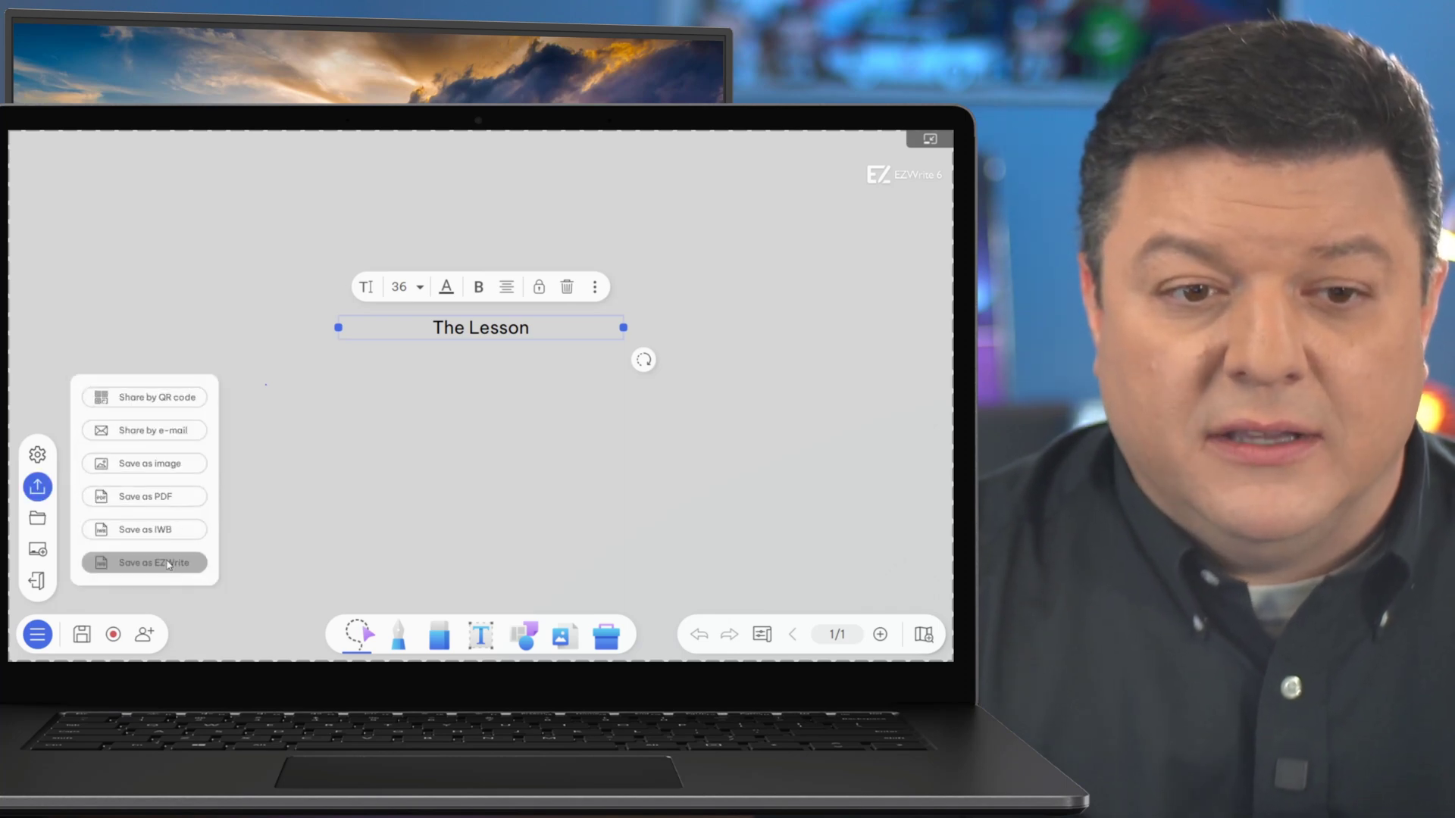
pyautogui.click(144, 563)
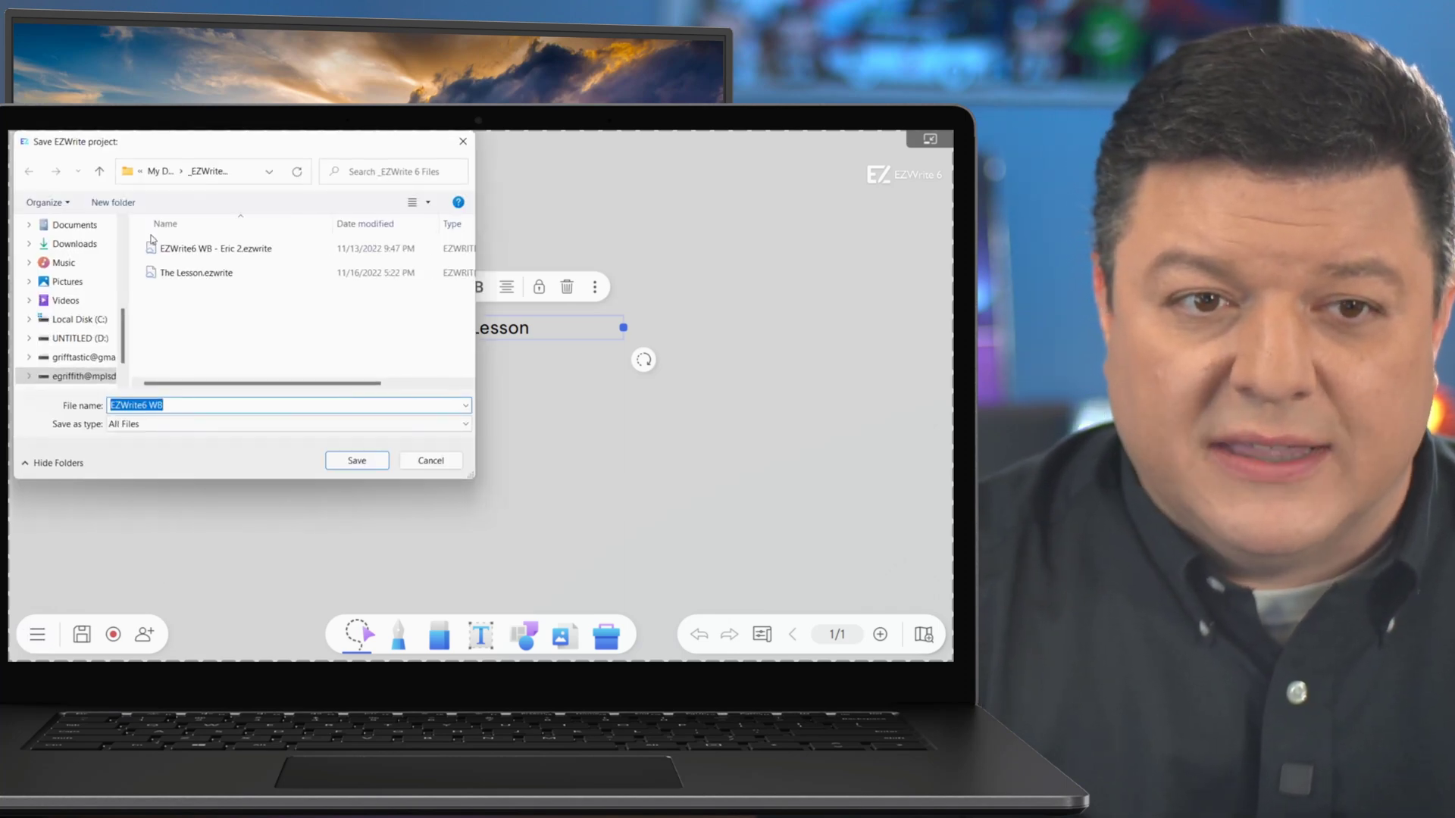
pyautogui.click(77, 336)
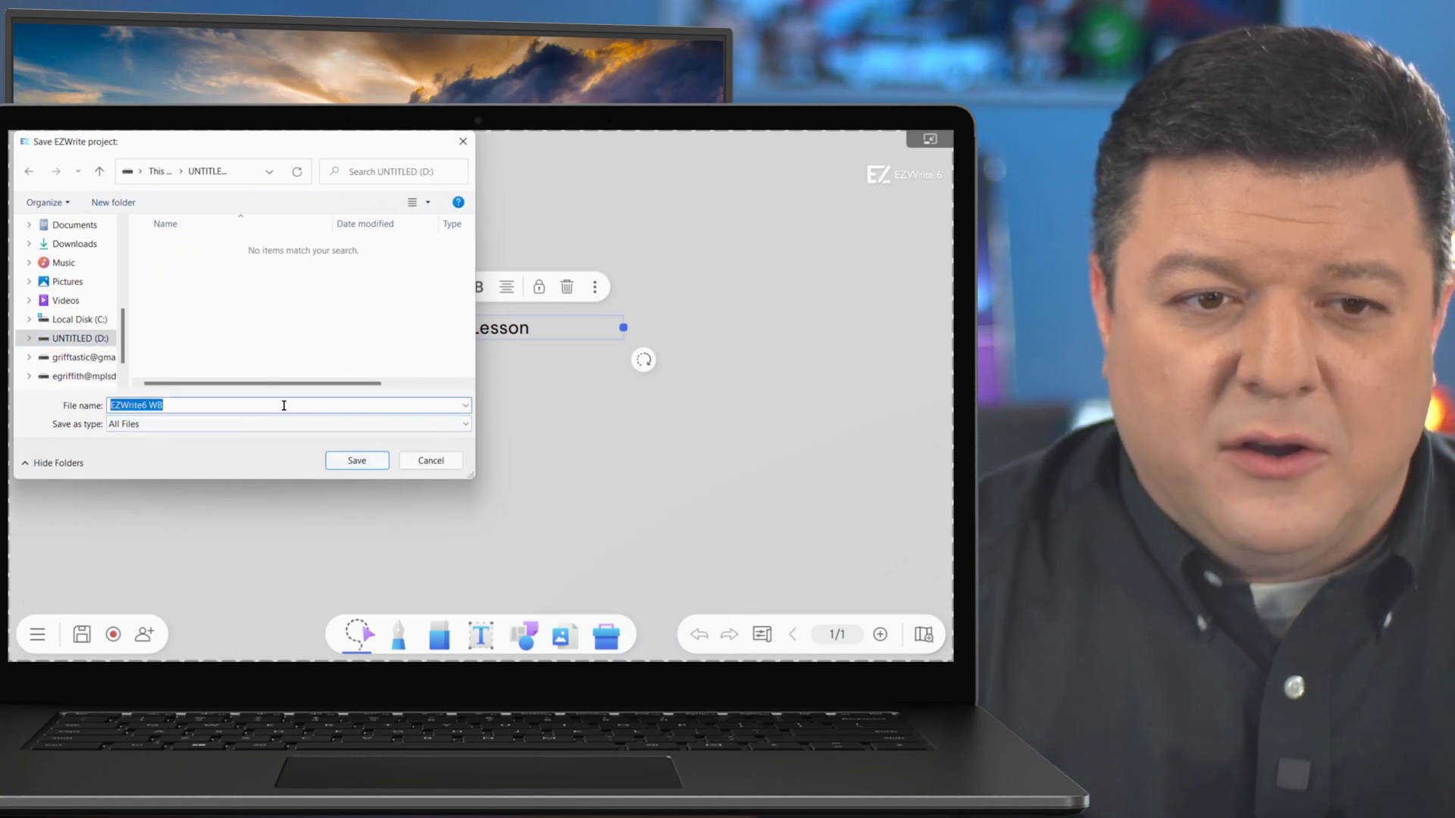
pyautogui.write('The Lesson 2')
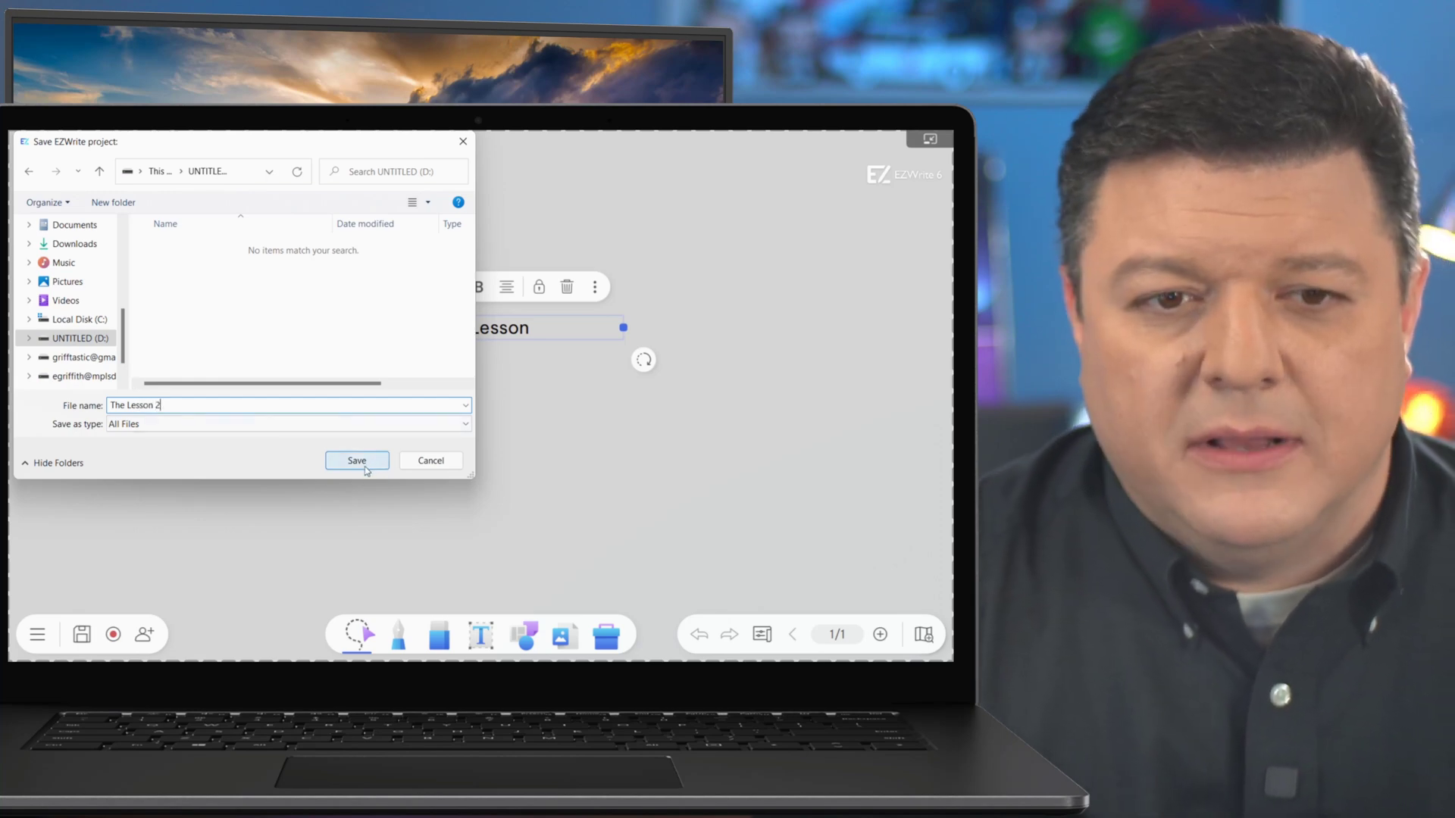
pyautogui.click(356, 461)
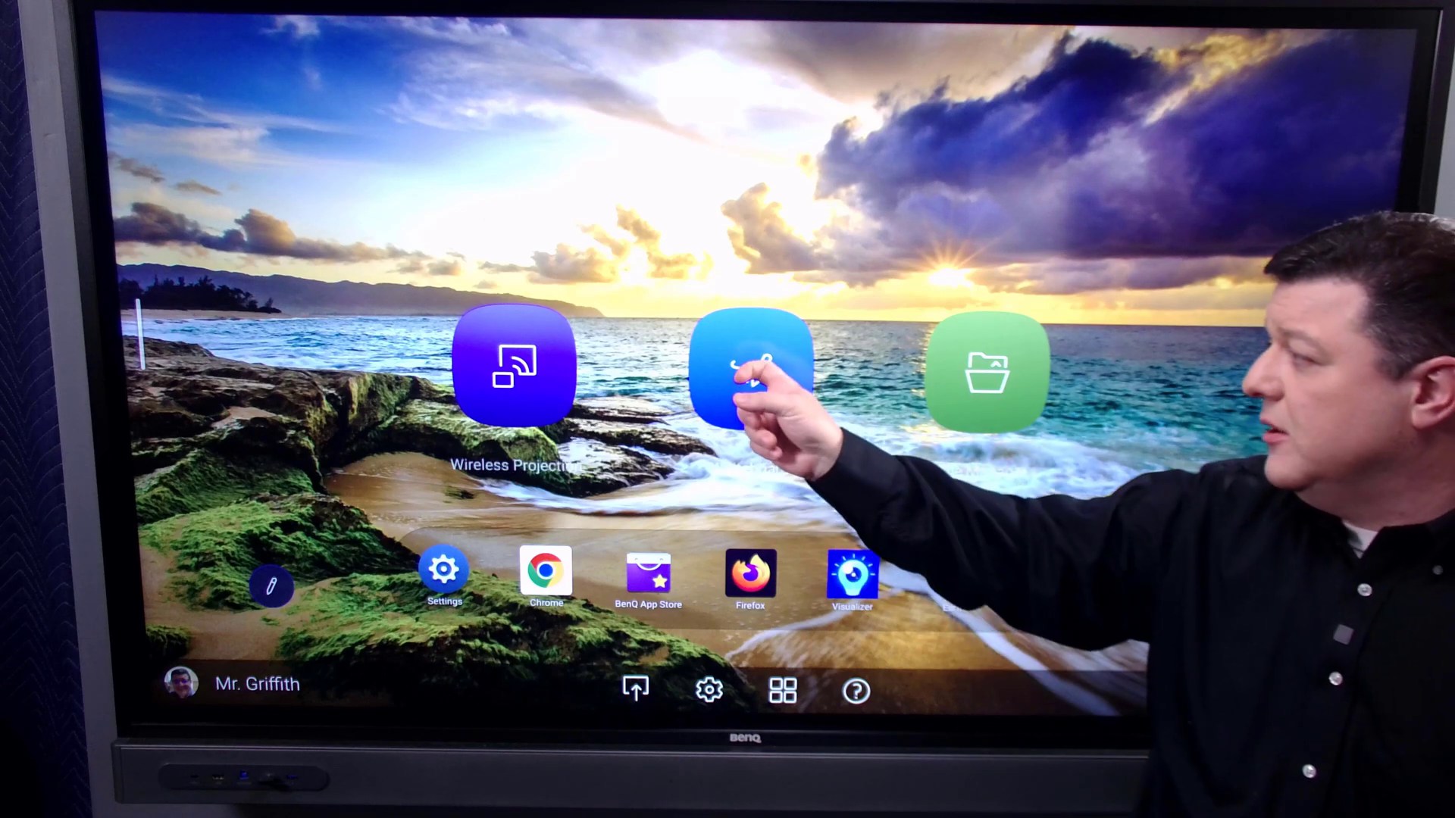
# - Launch EZWrite on the board and import 'The Lesson' from Google Drive
pyautogui.click(750, 371)
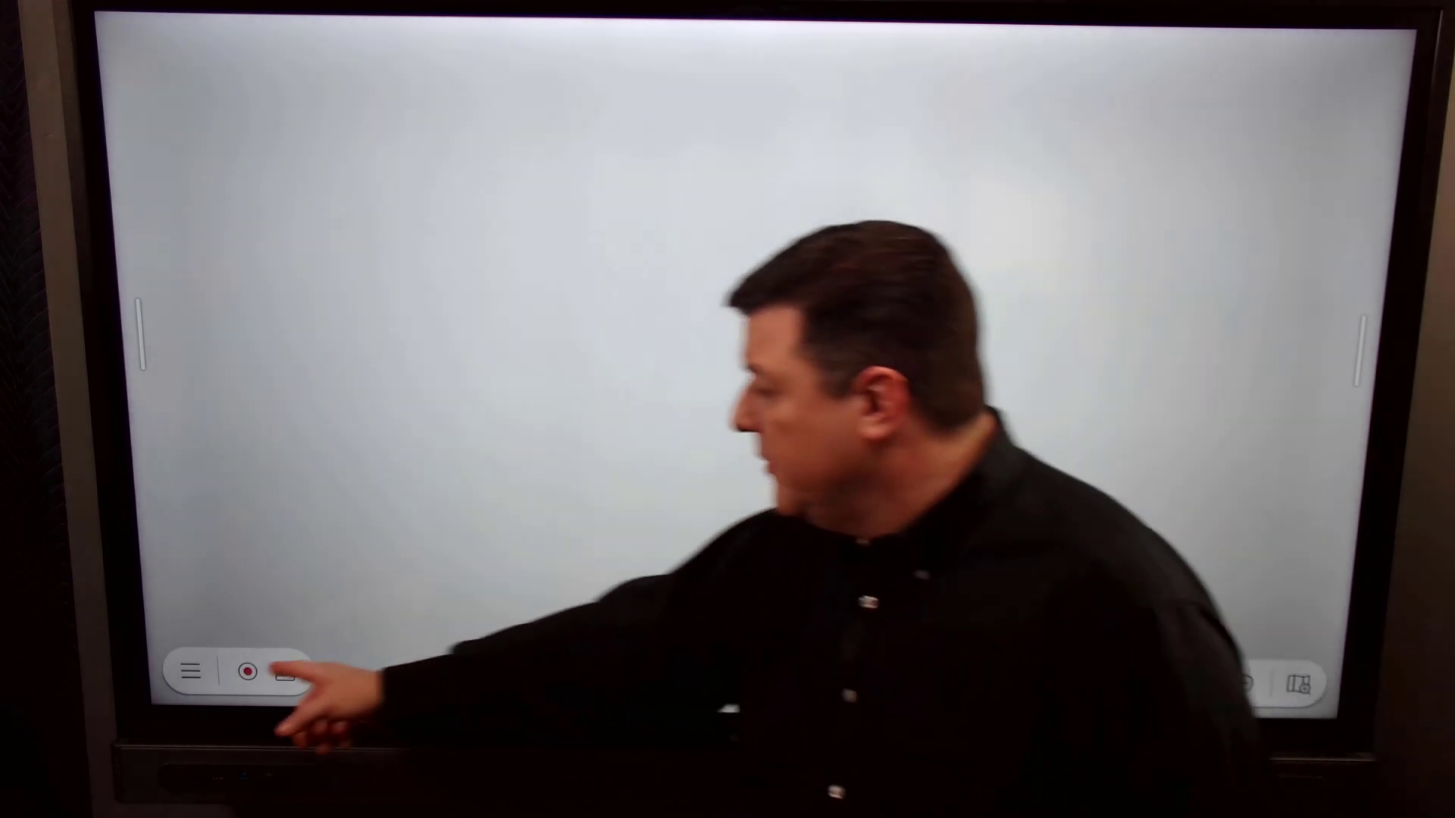
pyautogui.click(190, 671)
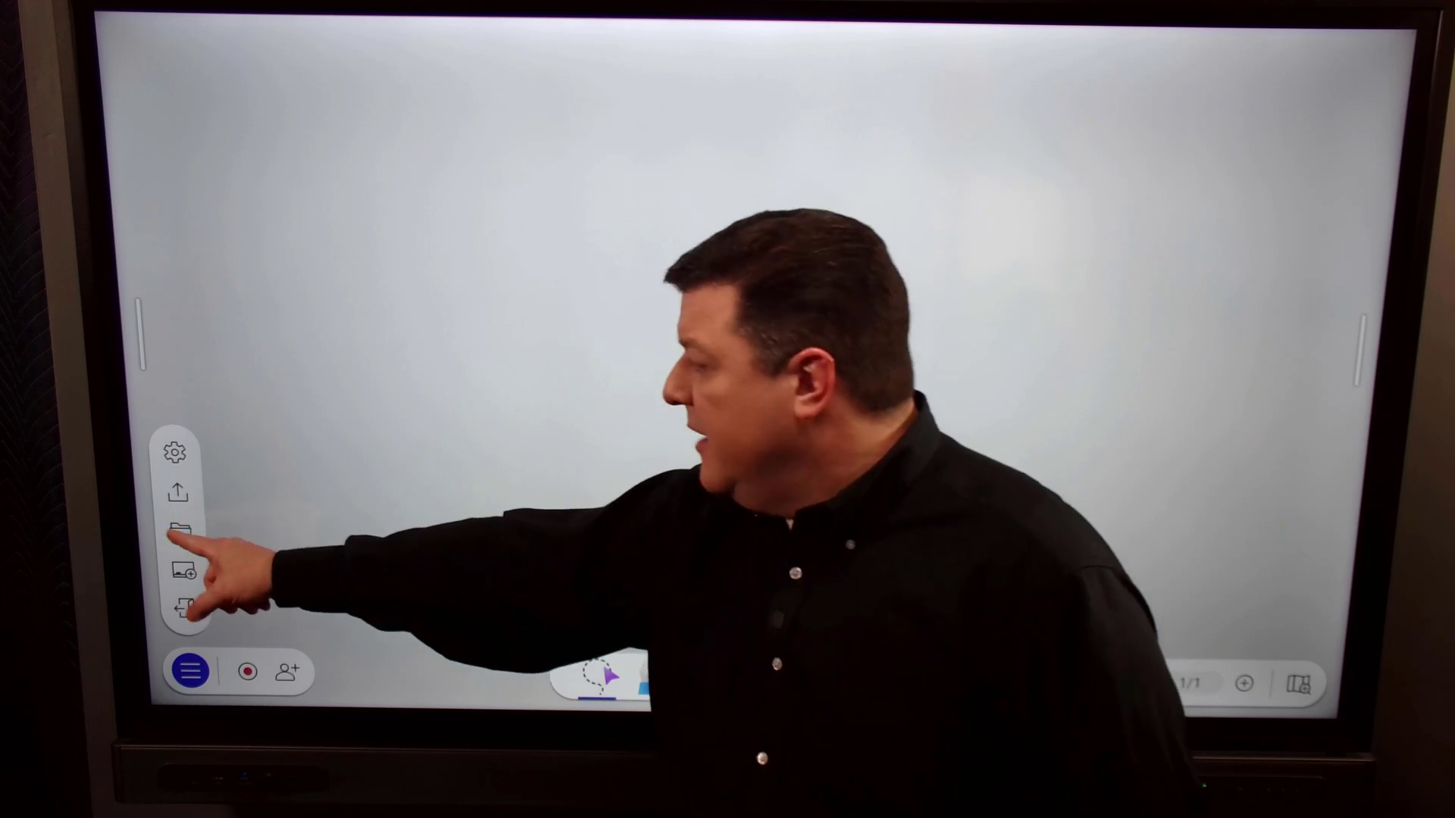
pyautogui.click(184, 532)
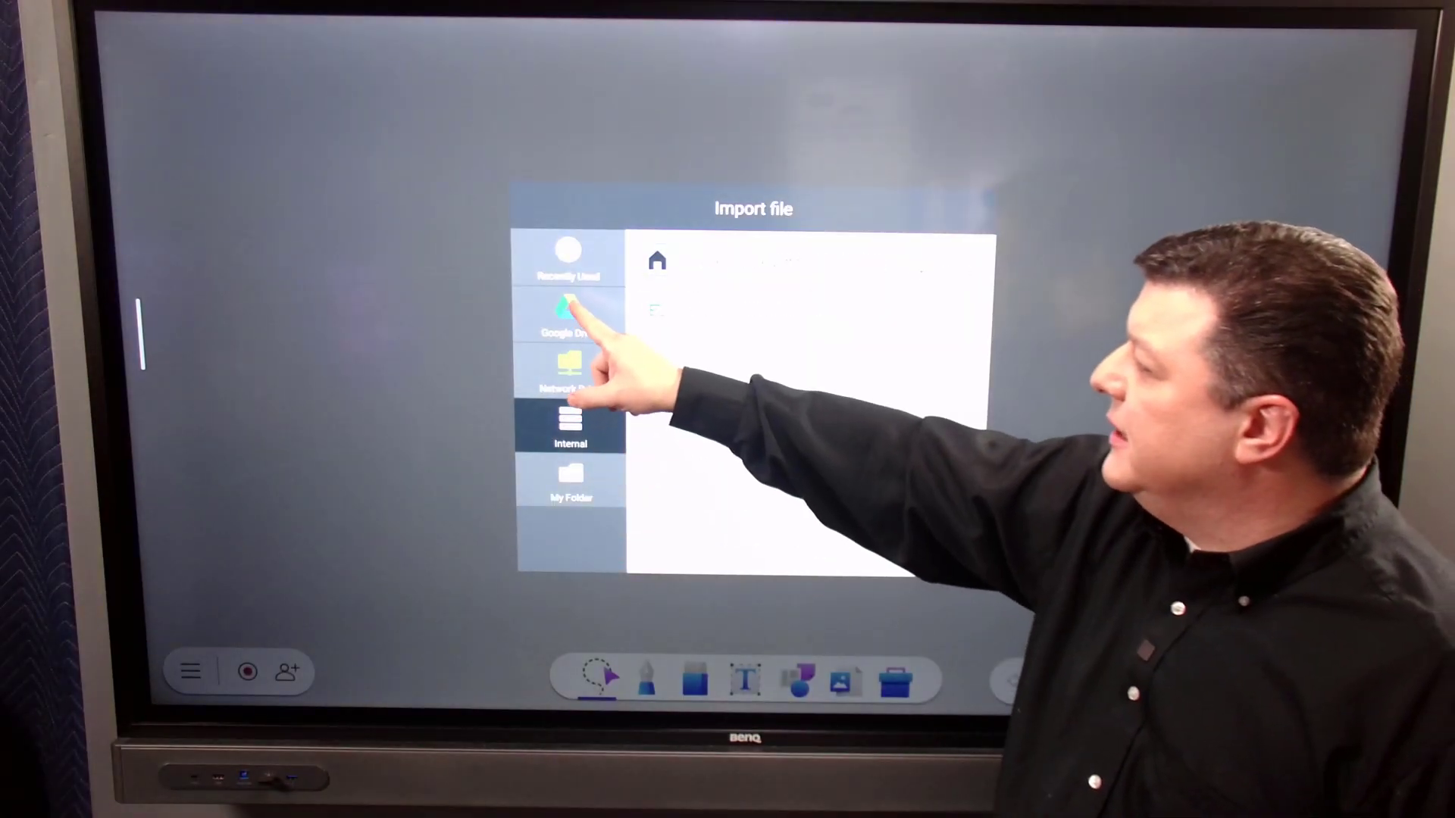
pyautogui.click(570, 310)
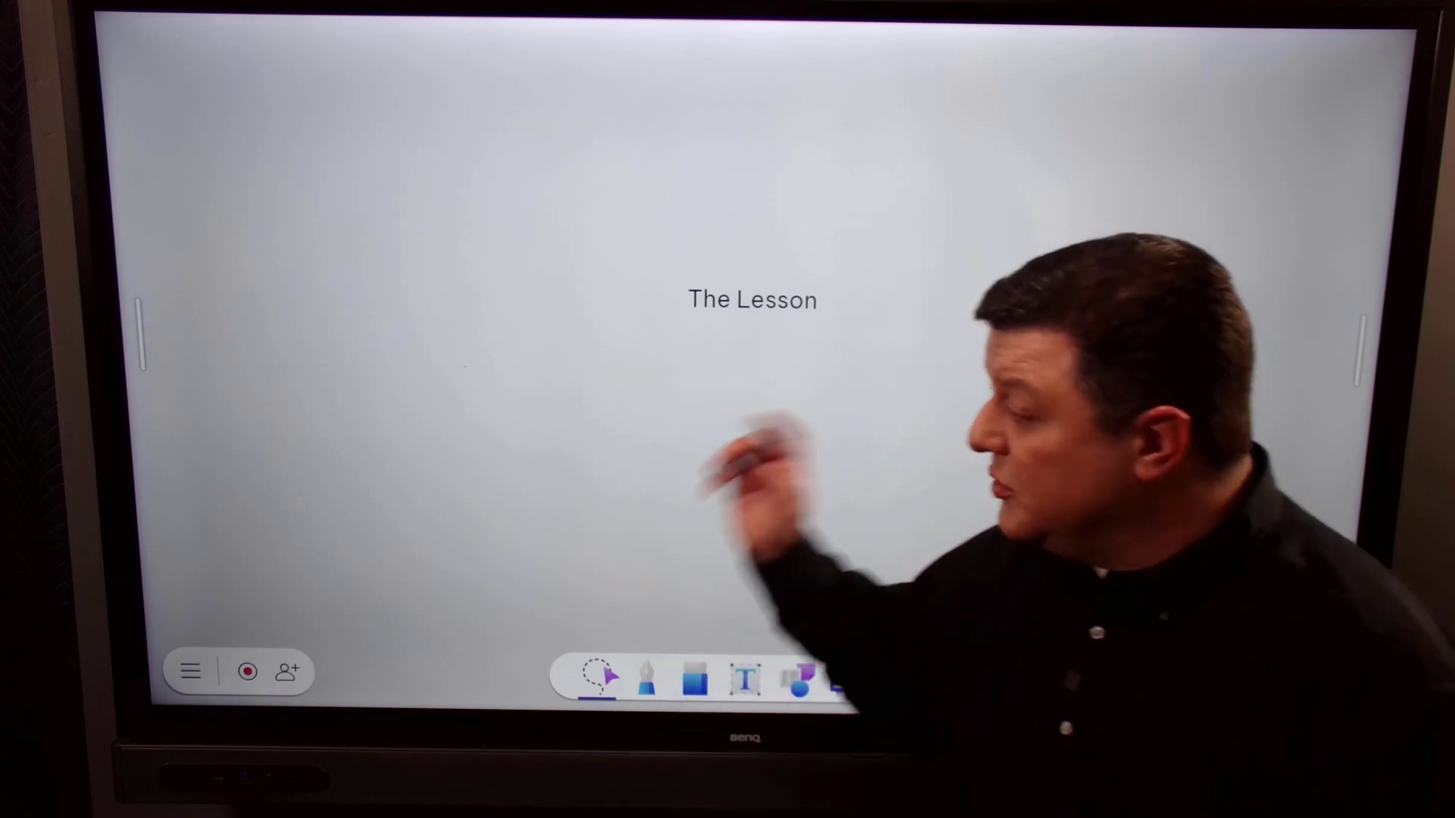
# - Show the export options: Share by QR code, Save as image, PDF, IWB and EZWrite
pyautogui.click(191, 670)
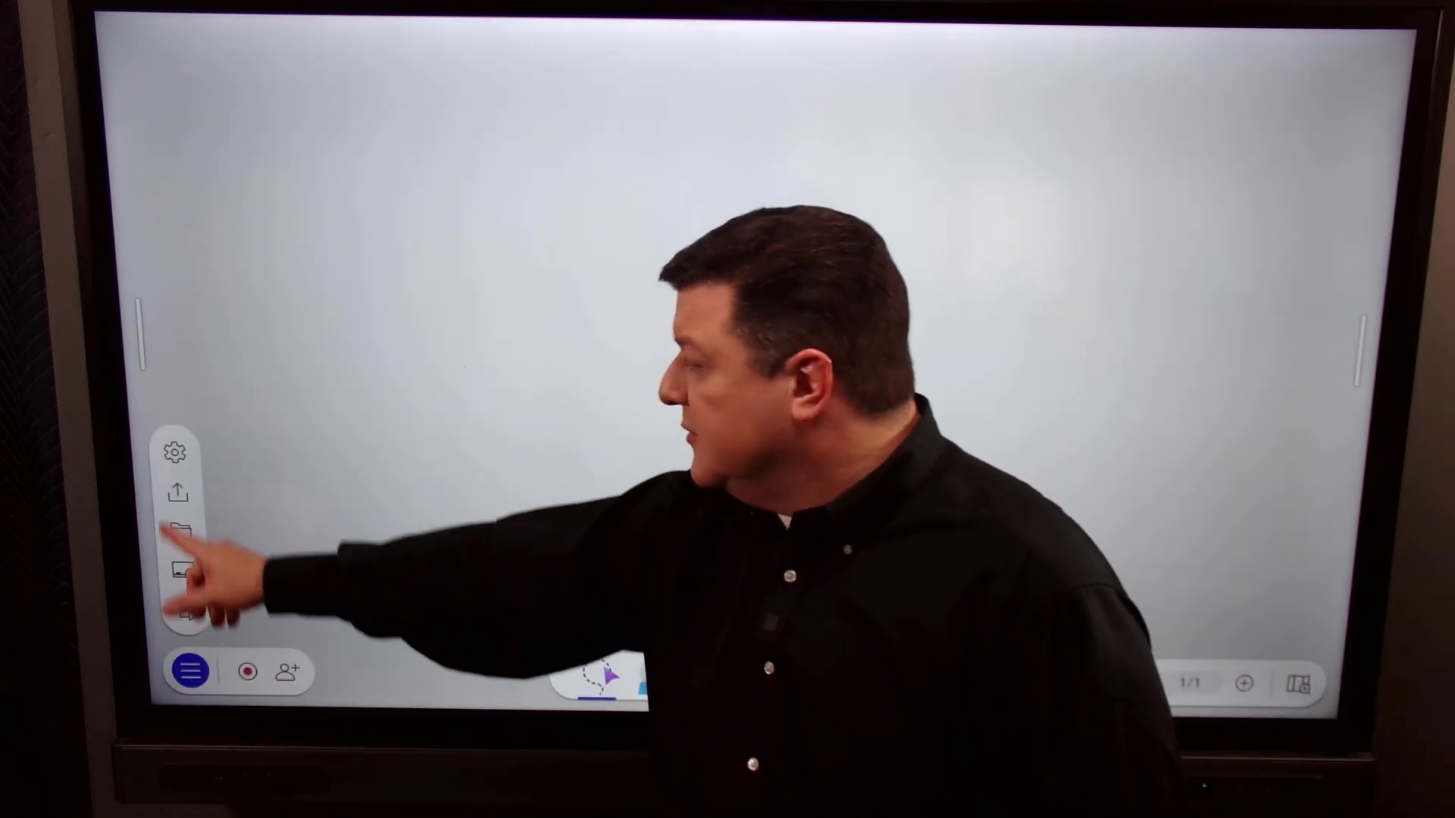
pyautogui.click(179, 491)
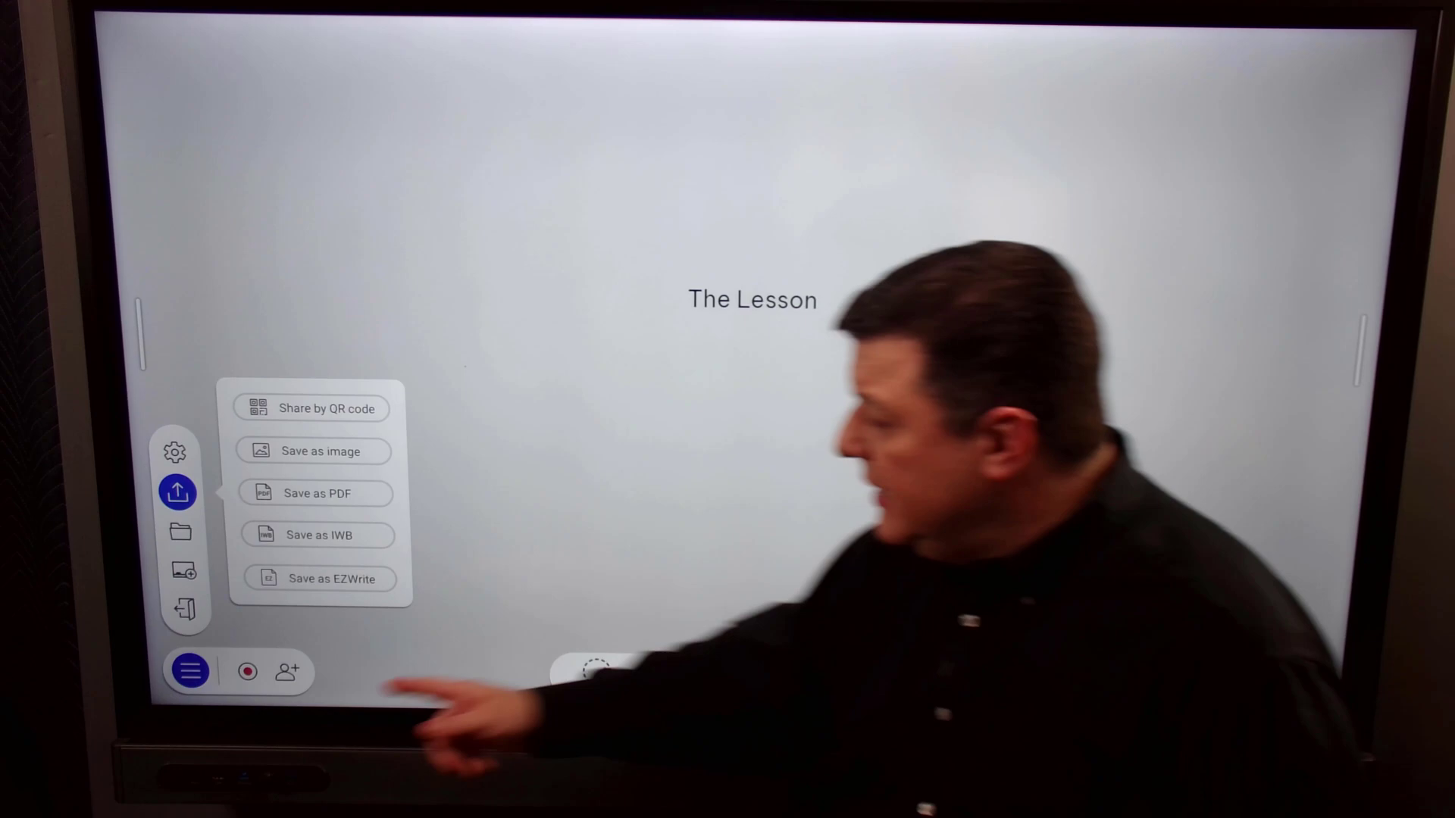
pyautogui.click(179, 491)
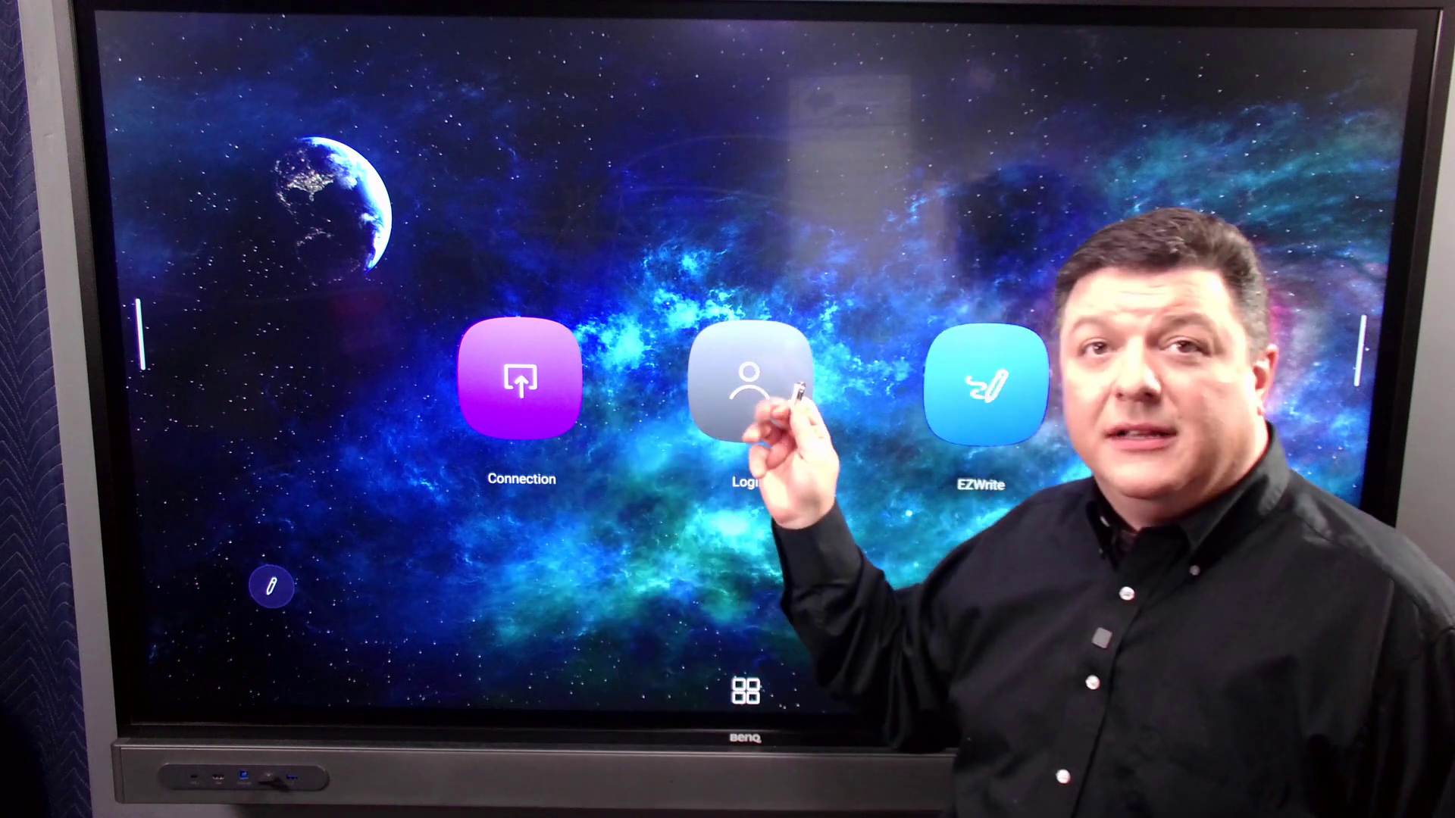
# - Cancel the Login dialog and launch EZWrite from the launcher unsigned
pyautogui.click(753, 379)
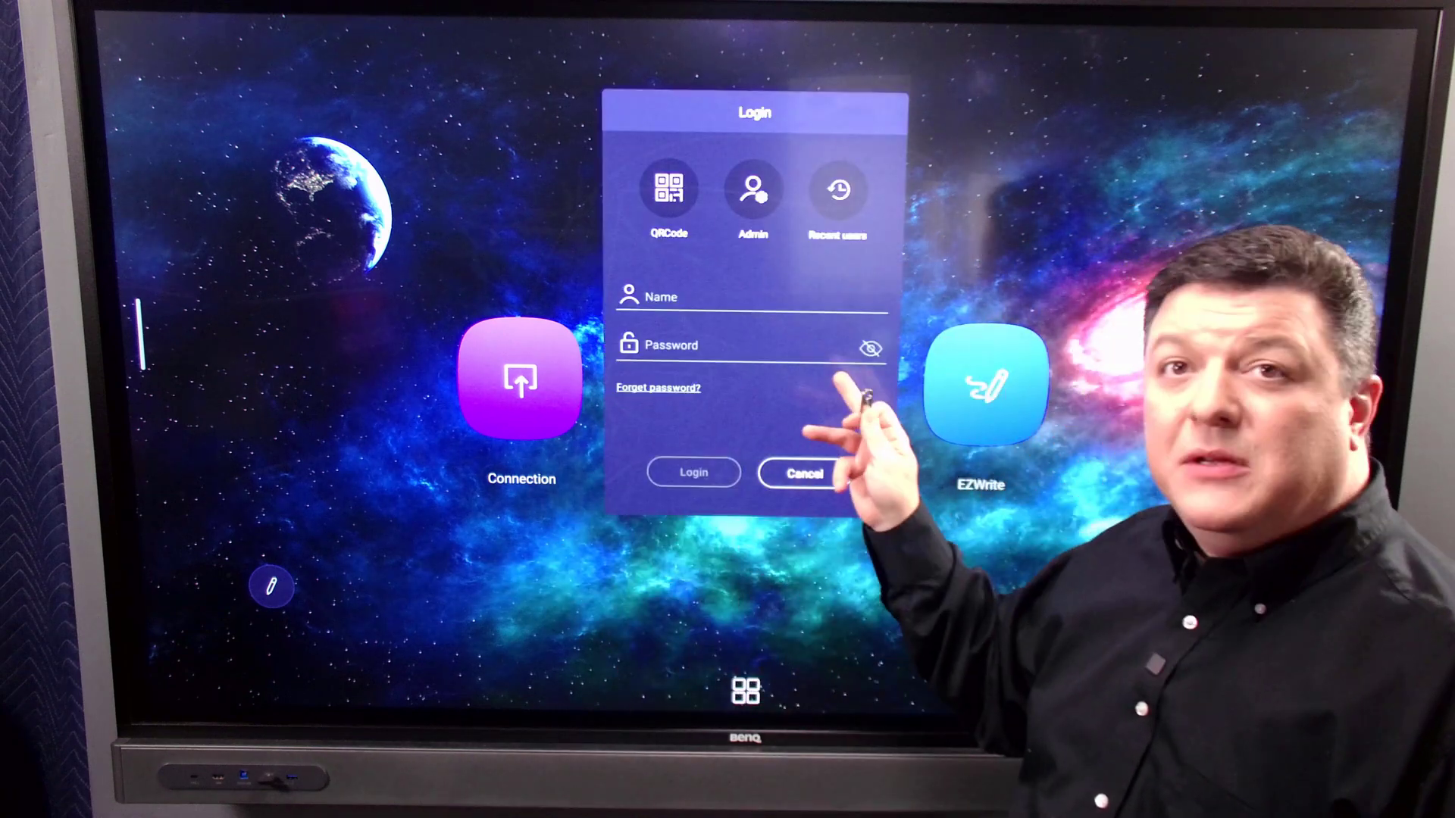
pyautogui.click(801, 473)
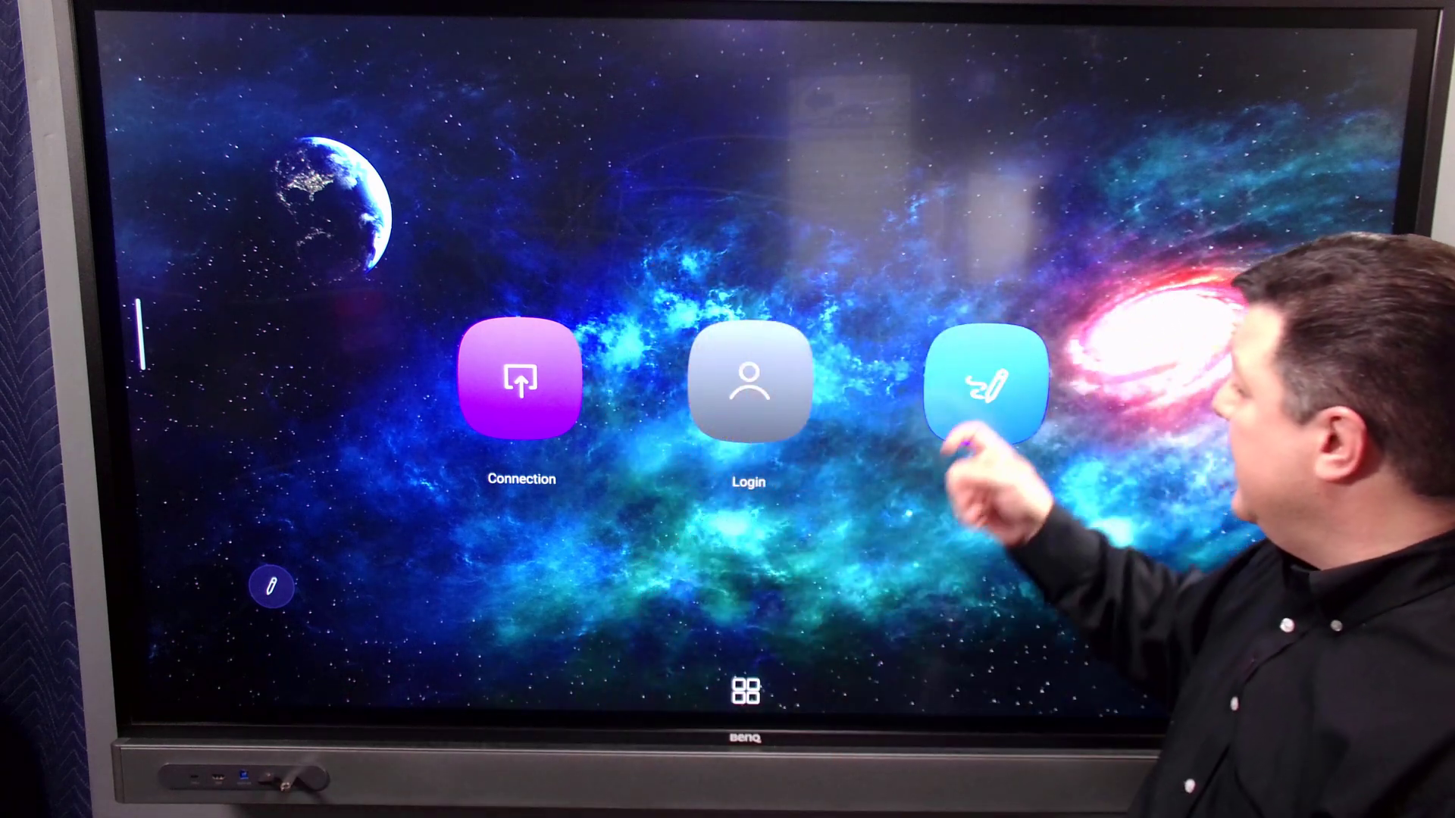
pyautogui.click(985, 382)
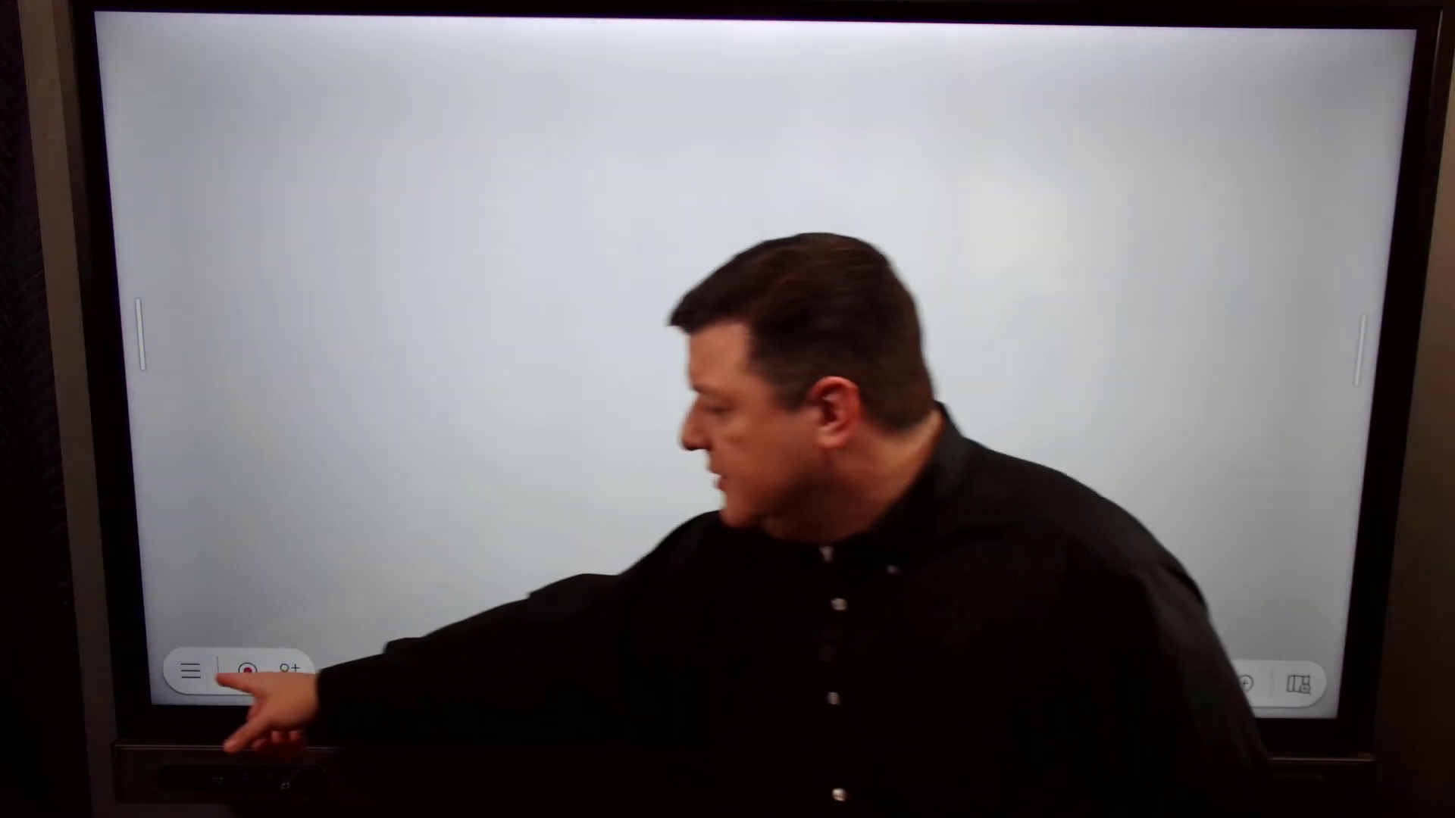
# - Browse the Kingston USB drive in the Import file window
pyautogui.click(191, 671)
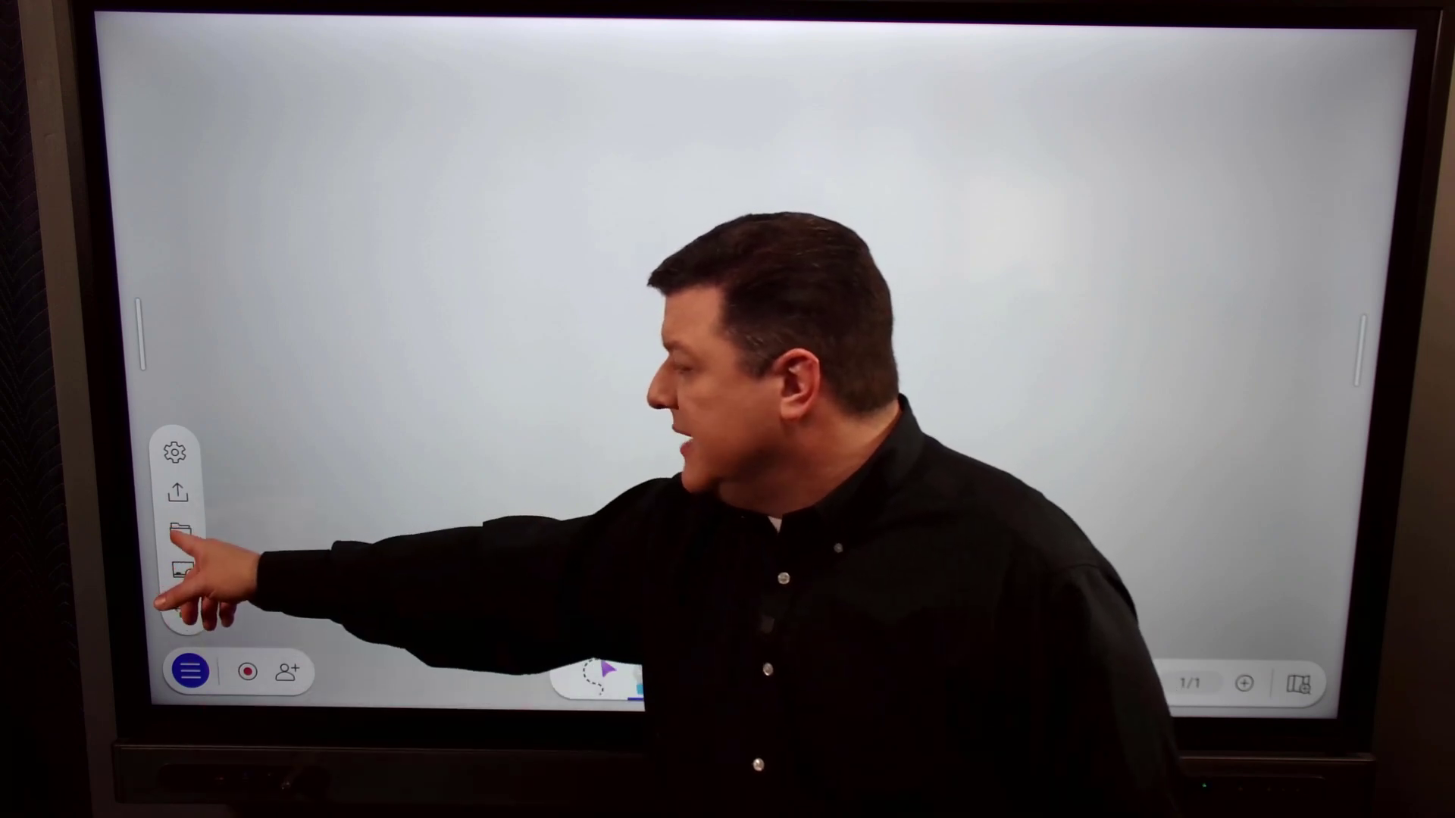
pyautogui.click(176, 534)
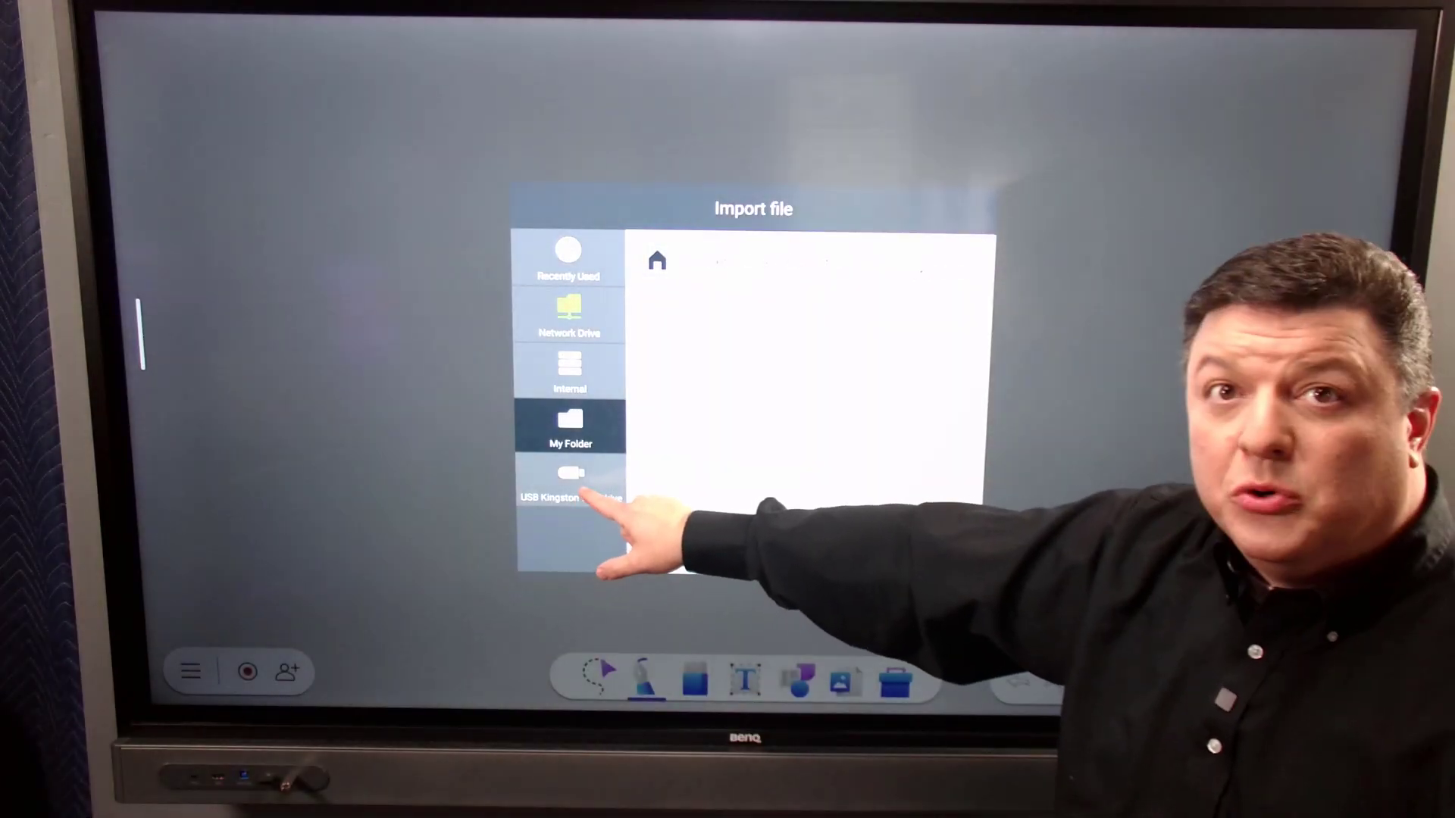
pyautogui.click(570, 482)
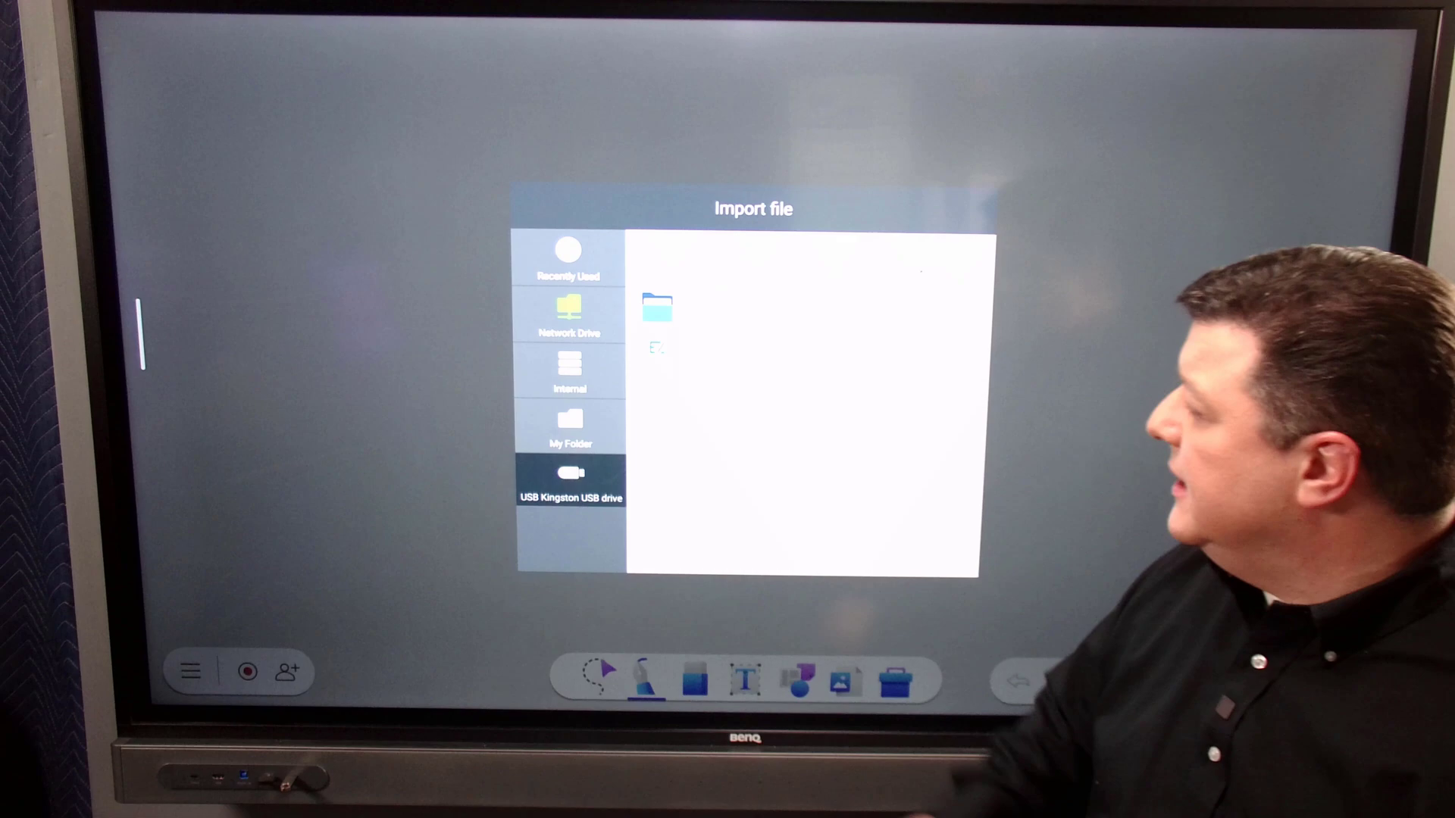